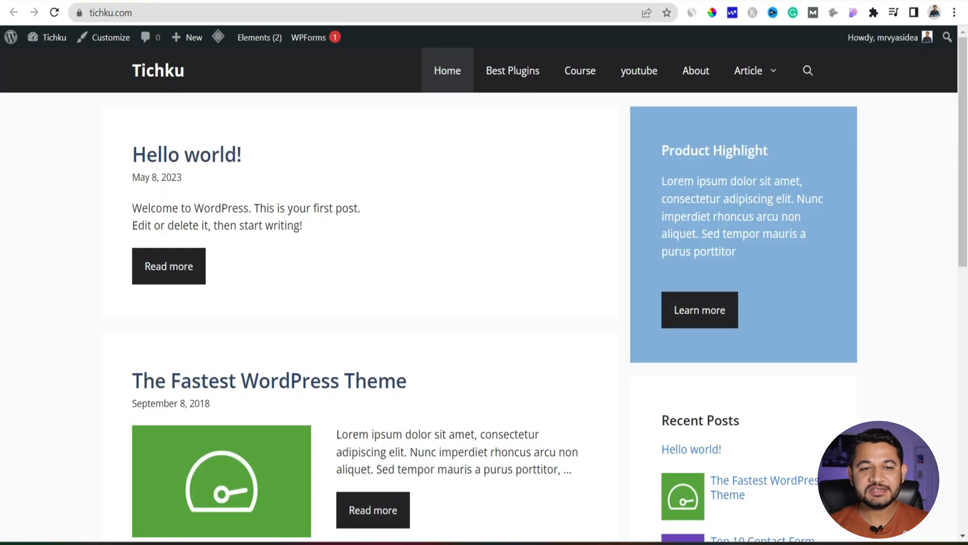
pyautogui.moveTo(293, 329)
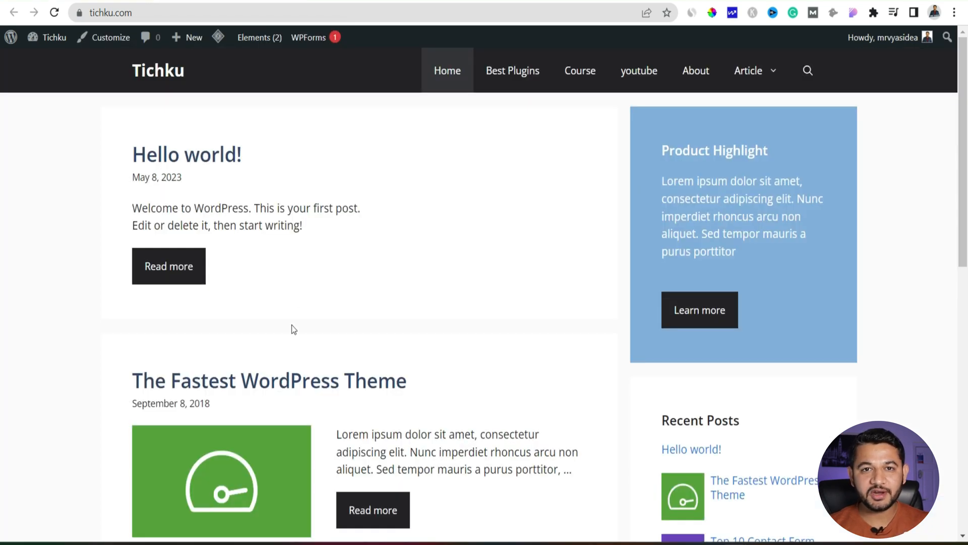
pyautogui.moveTo(512, 70)
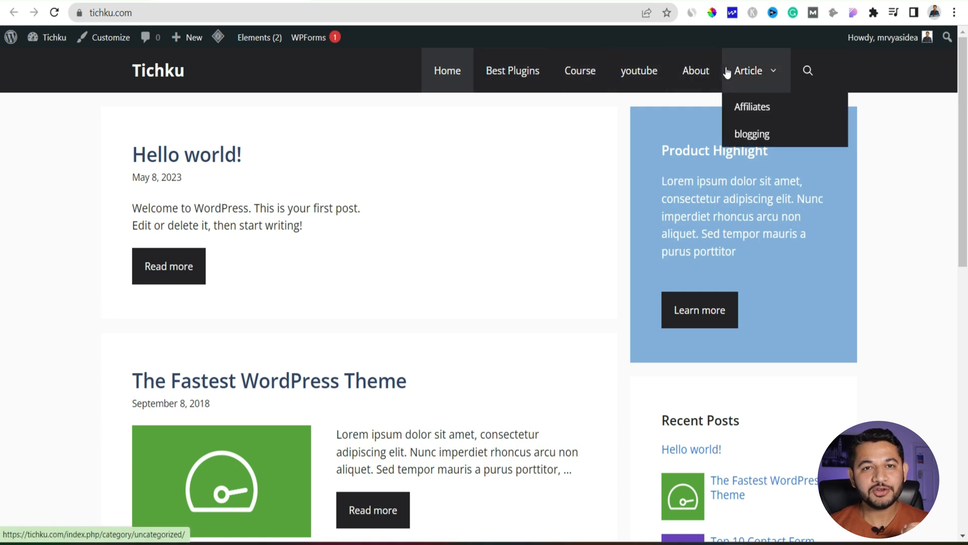
pyautogui.moveTo(513, 71)
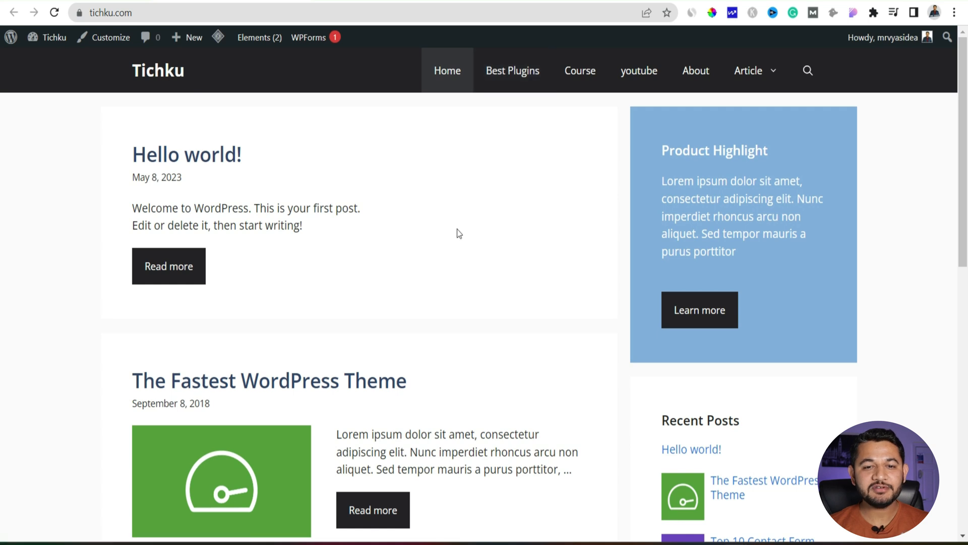
# - Scroll down the Tichku home page and back up to review the front end
pyautogui.scroll(-3)
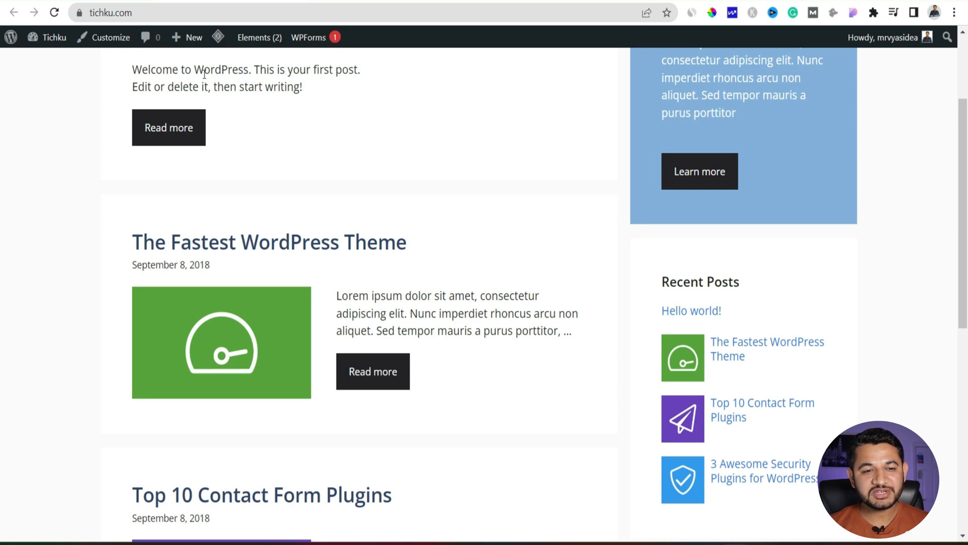
pyautogui.scroll(-3)
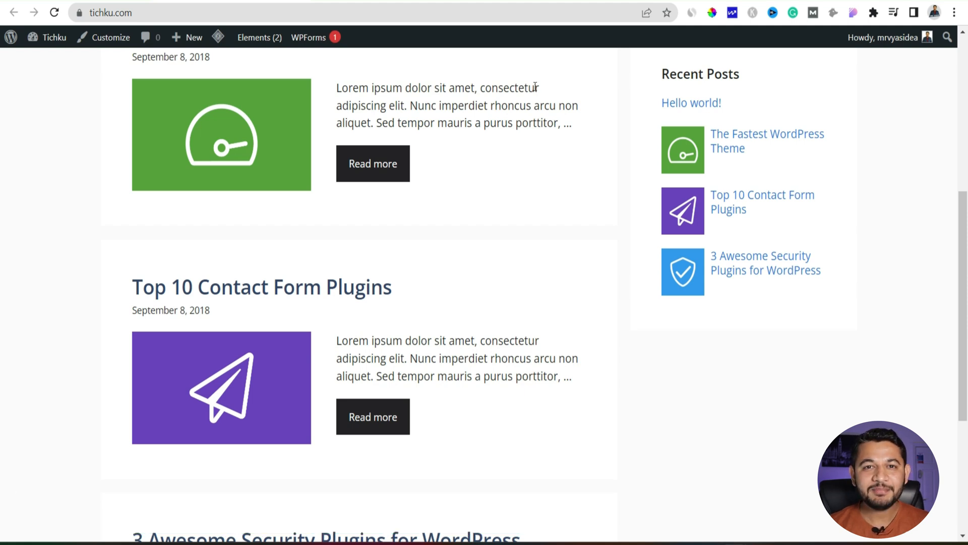
pyautogui.moveTo(535, 143)
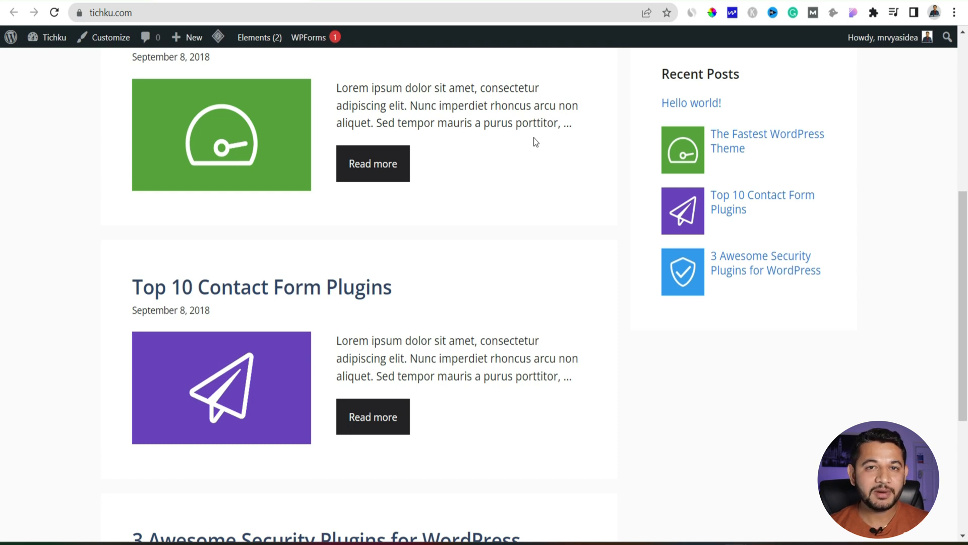
pyautogui.moveTo(535, 185)
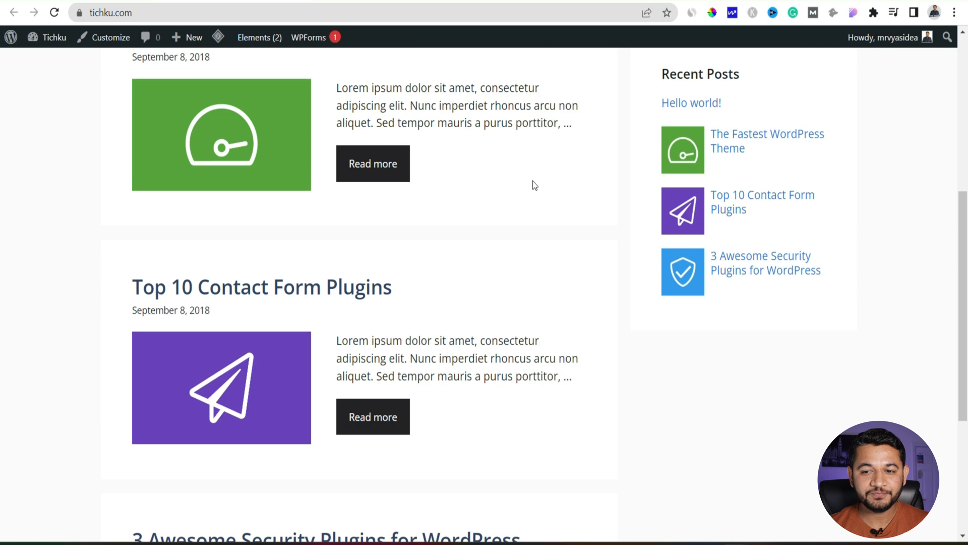
pyautogui.scroll(3)
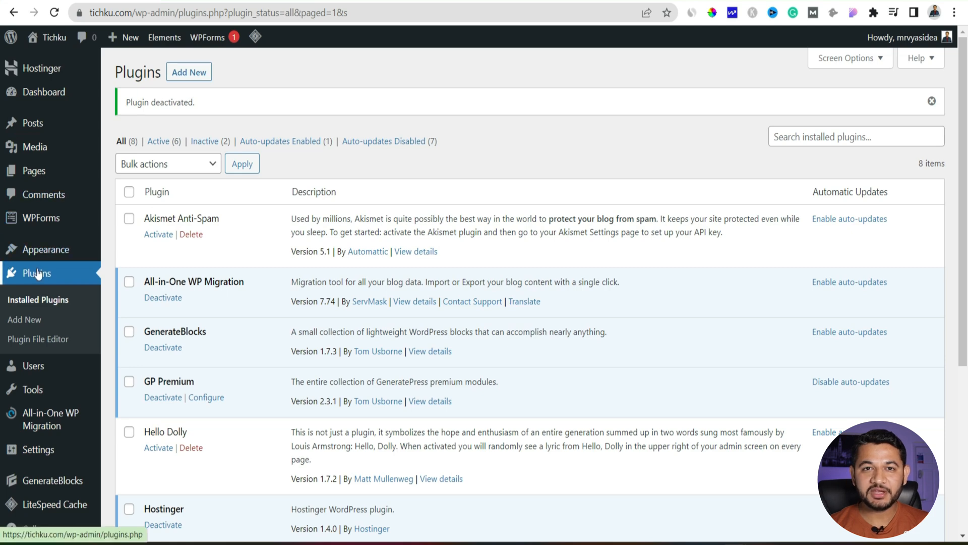
# - Search 'mysticky', install and activate myStickyMenu, then go to its settings
pyautogui.click(24, 320)
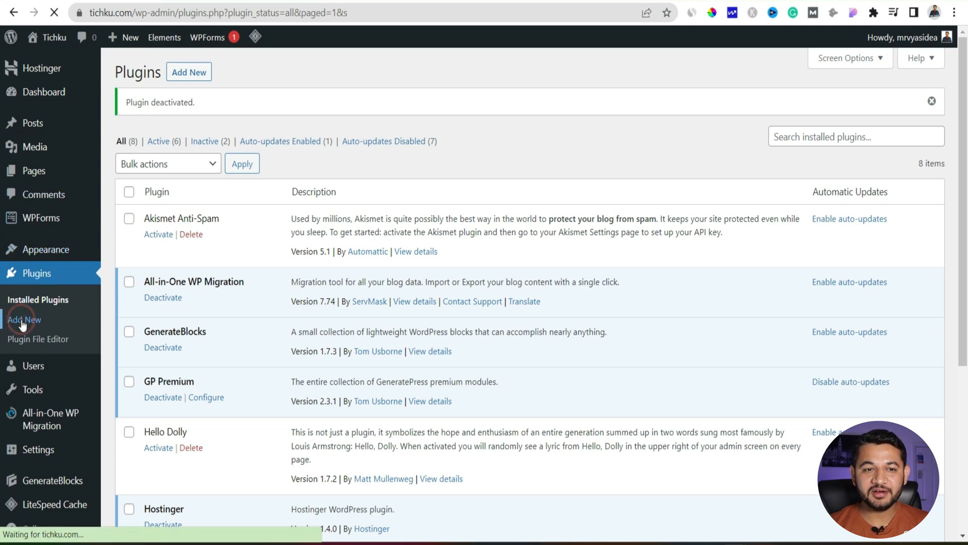
pyautogui.click(25, 320)
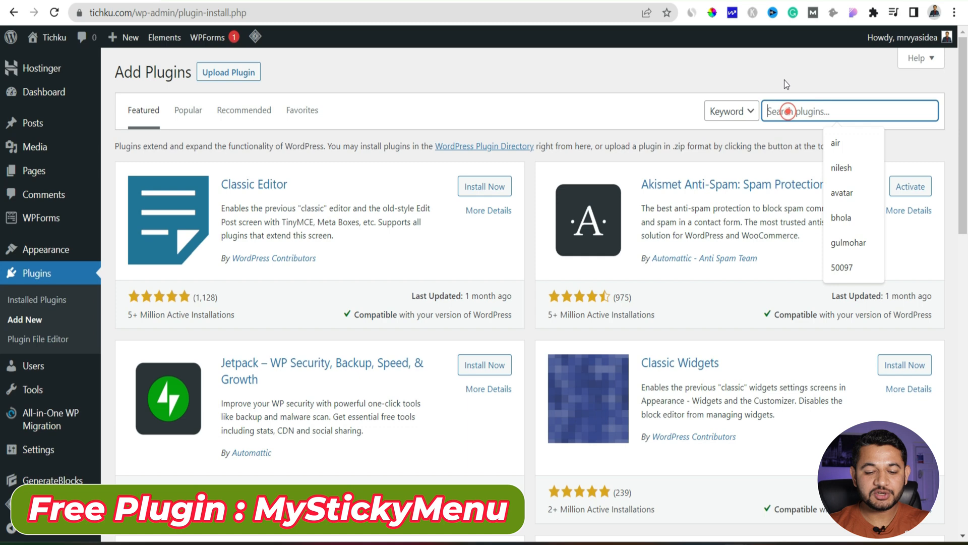
pyautogui.write('mystickymenu')
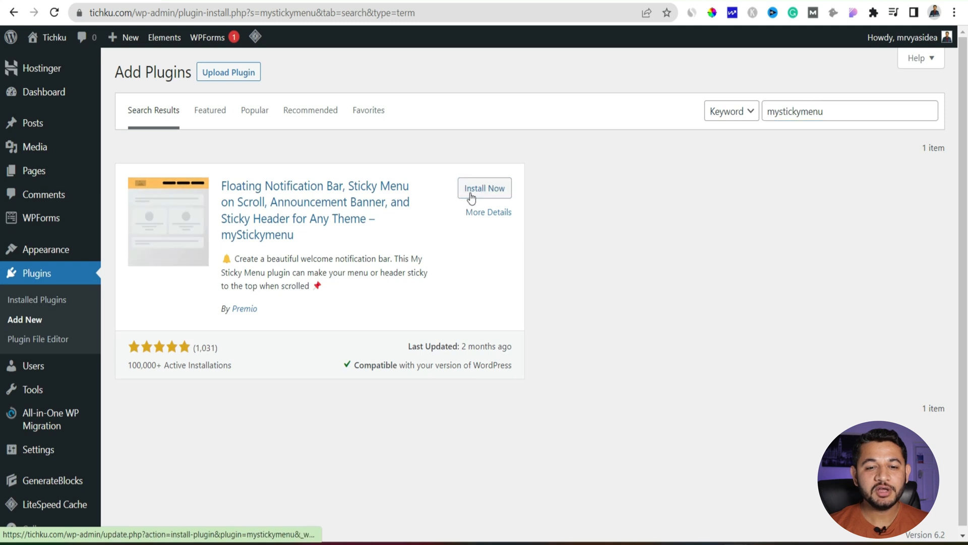
pyautogui.click(484, 188)
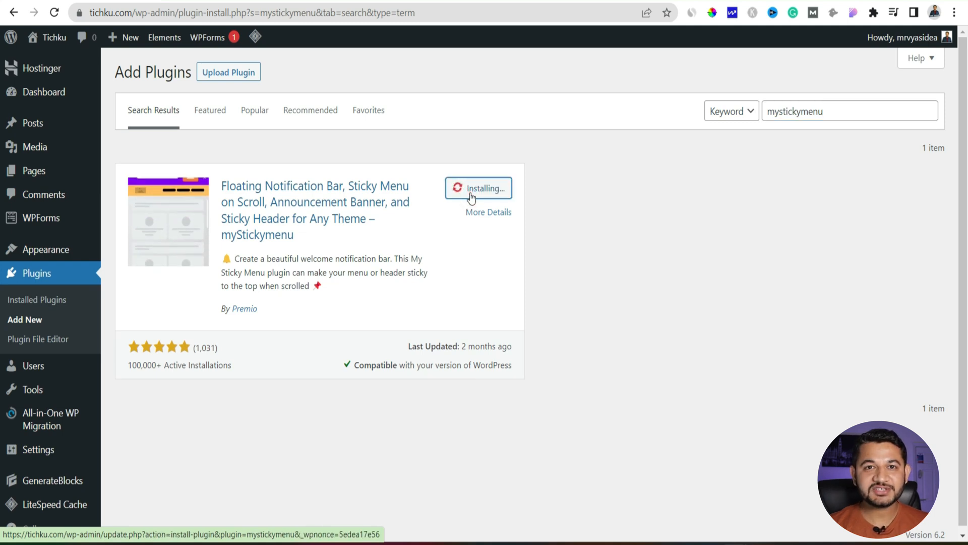
pyautogui.click(479, 188)
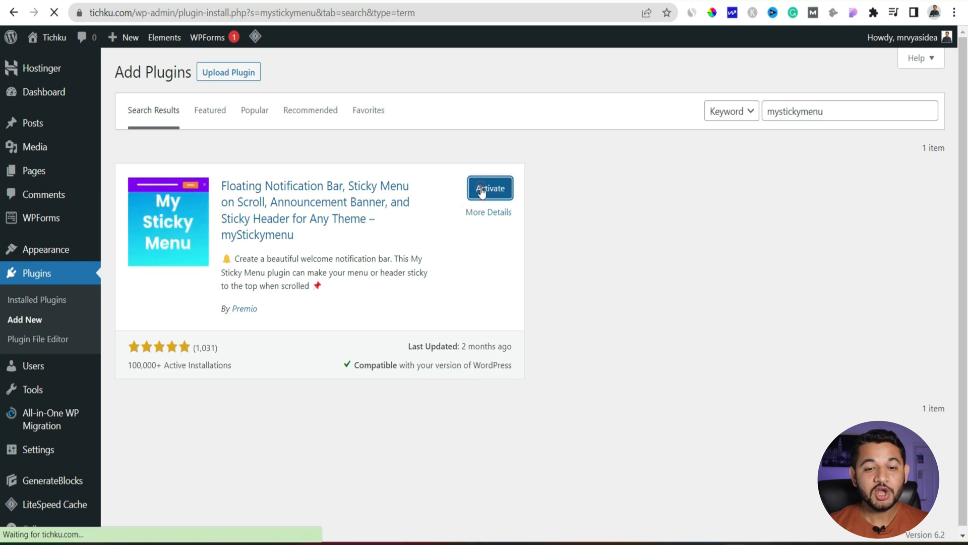
pyautogui.moveTo(61, 117)
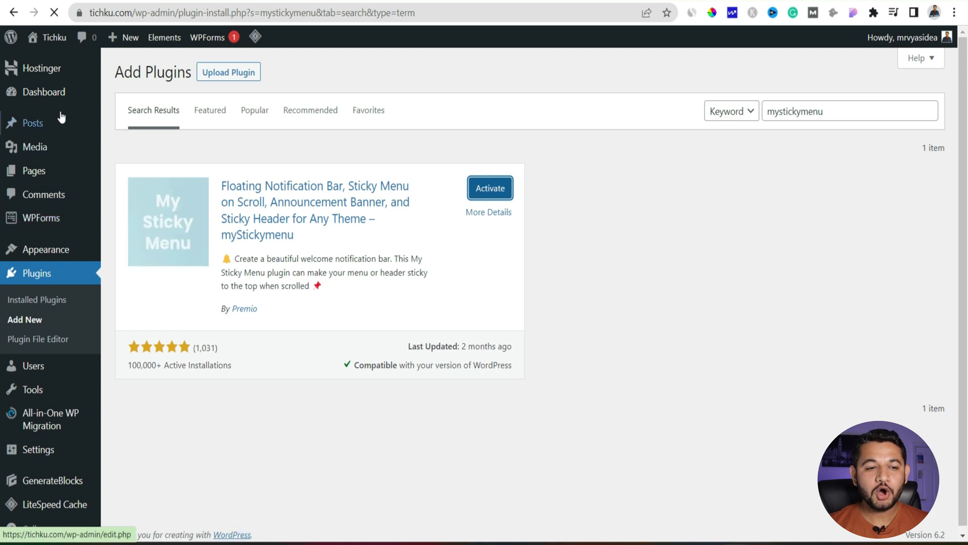
pyautogui.click(490, 188)
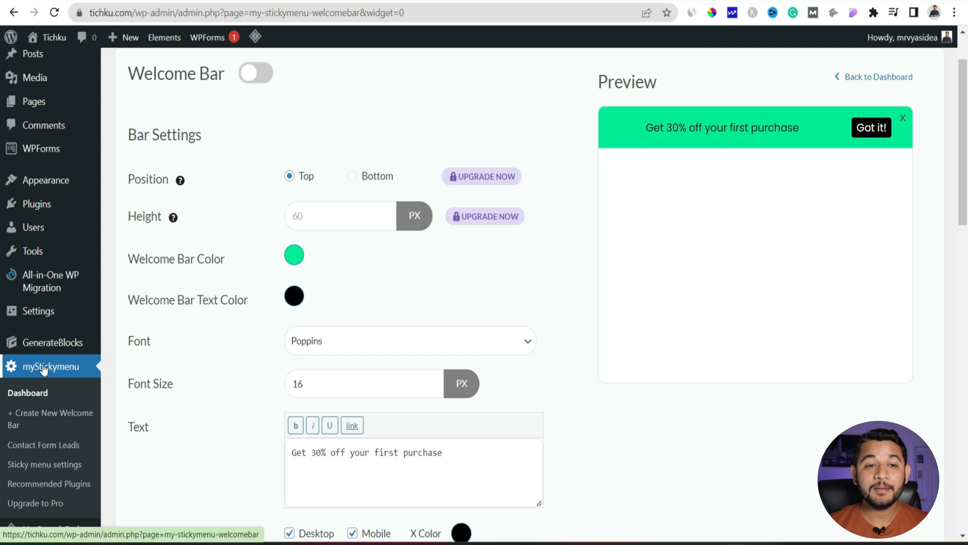
# - Go to the Sticky menu settings page showing class nav.main-navigation
pyautogui.scroll(-3)
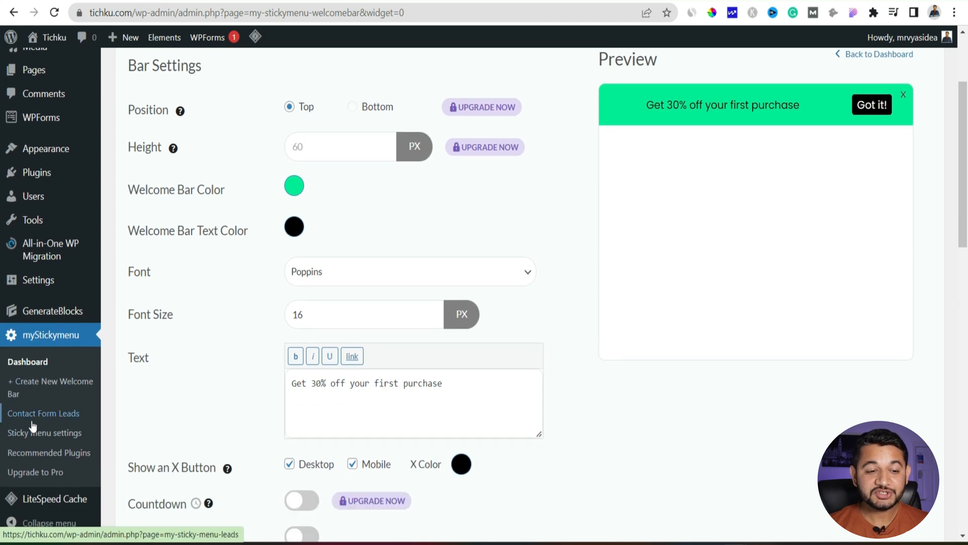
pyautogui.click(44, 433)
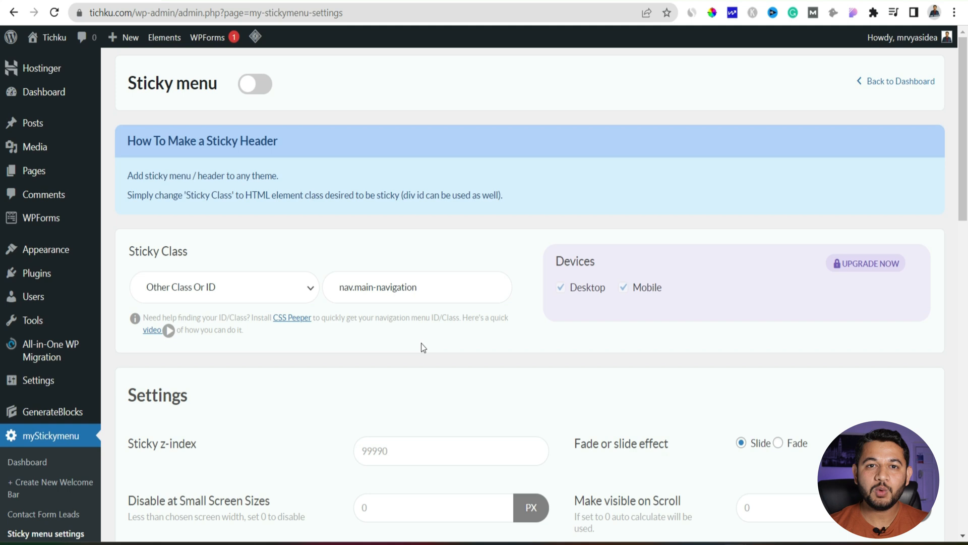
# - Switch the sticky menu on and view the live Tichku home page
pyautogui.click(256, 84)
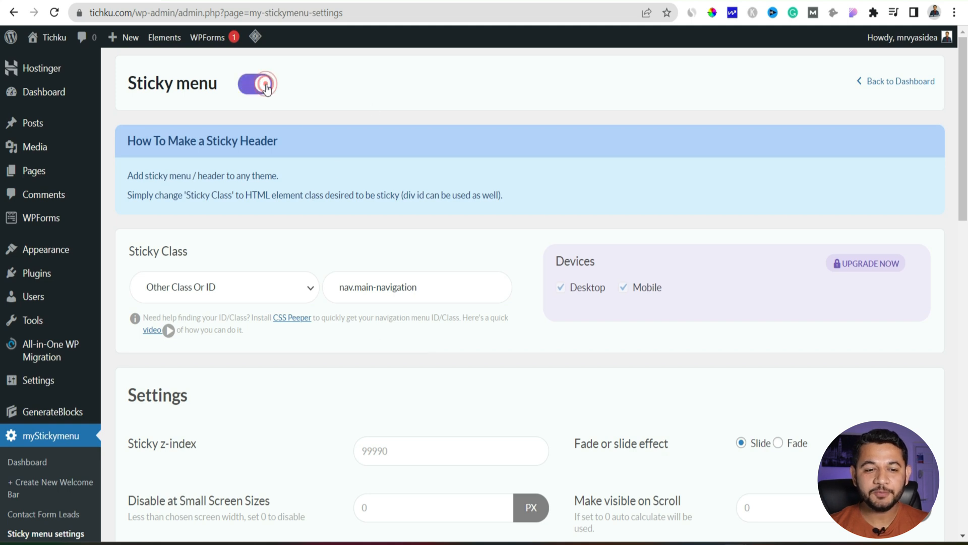
pyautogui.click(224, 287)
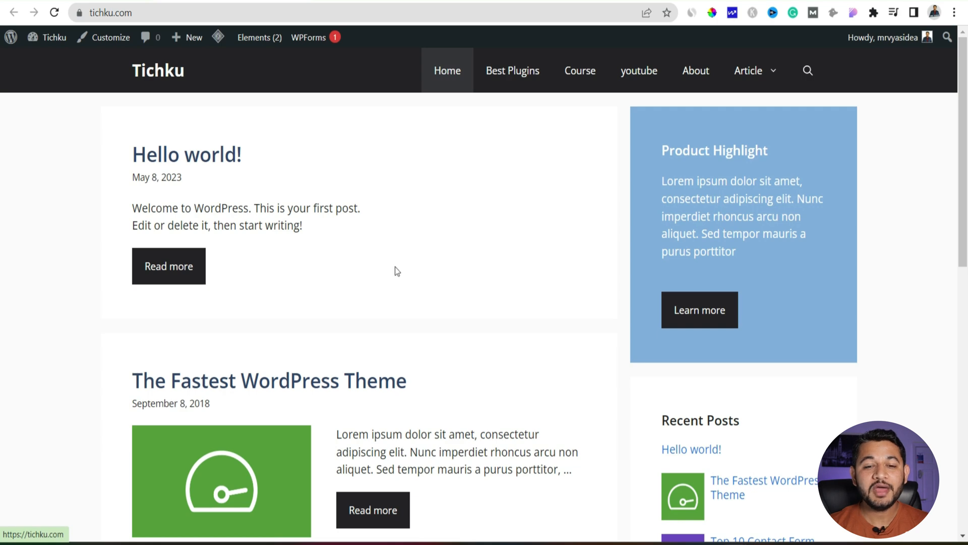
# - Scroll the home page down and back up to see the header scroll away
pyautogui.scroll(-3)
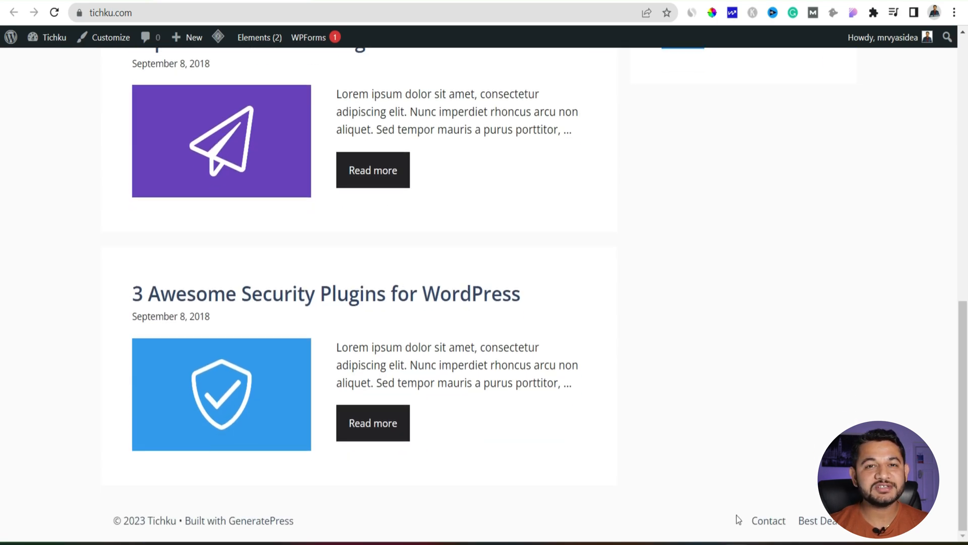
pyautogui.scroll(3)
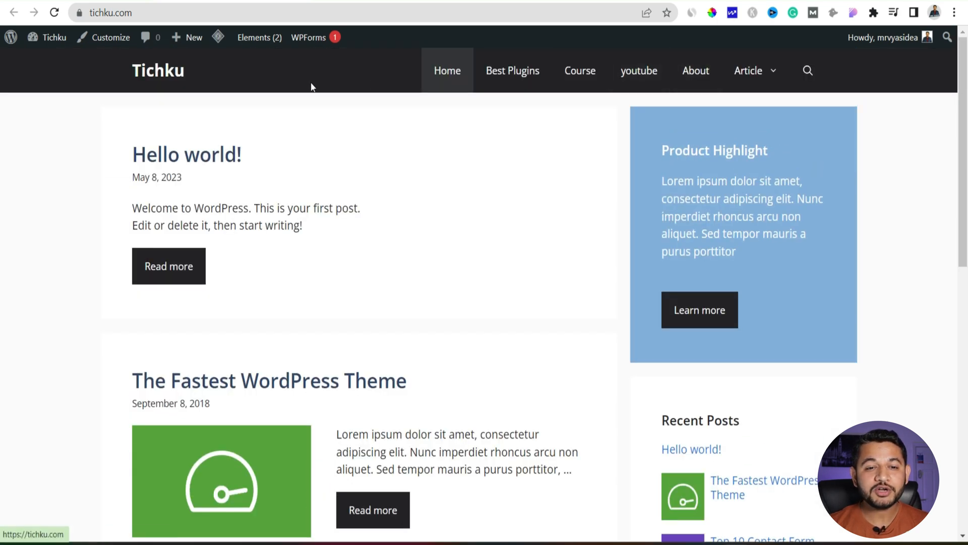
pyautogui.moveTo(148, 32)
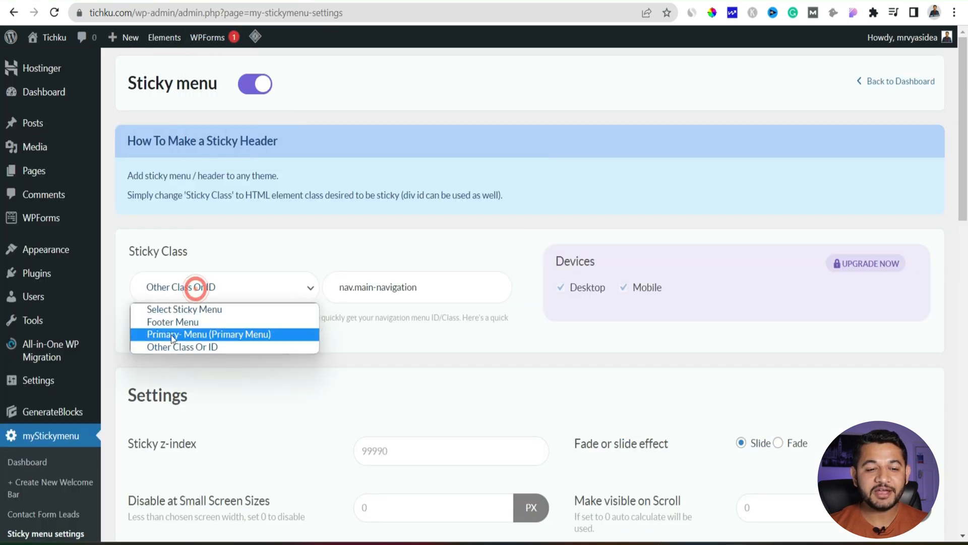
# - Set the sticky class to Primary Menu, Save & View, and switch to the live site
pyautogui.click(210, 333)
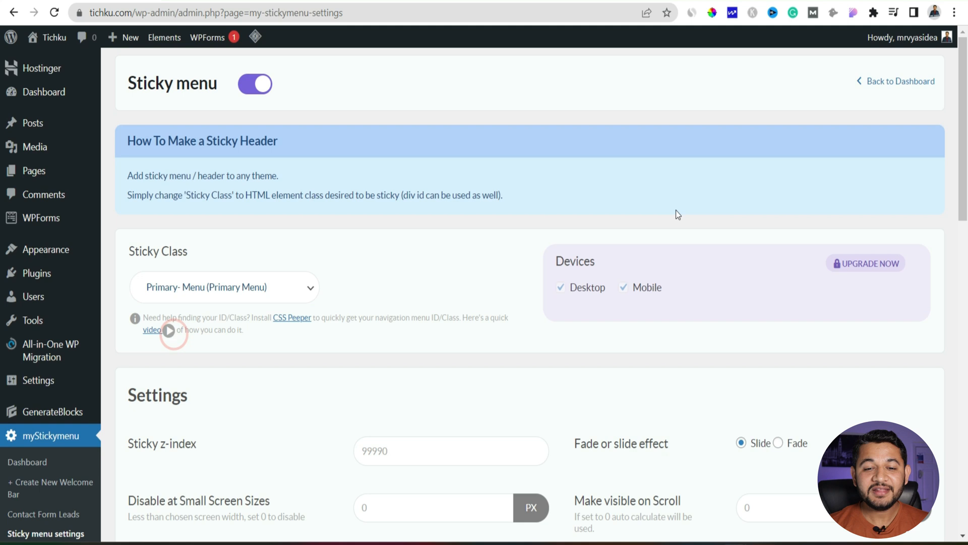
pyautogui.moveTo(594, 305)
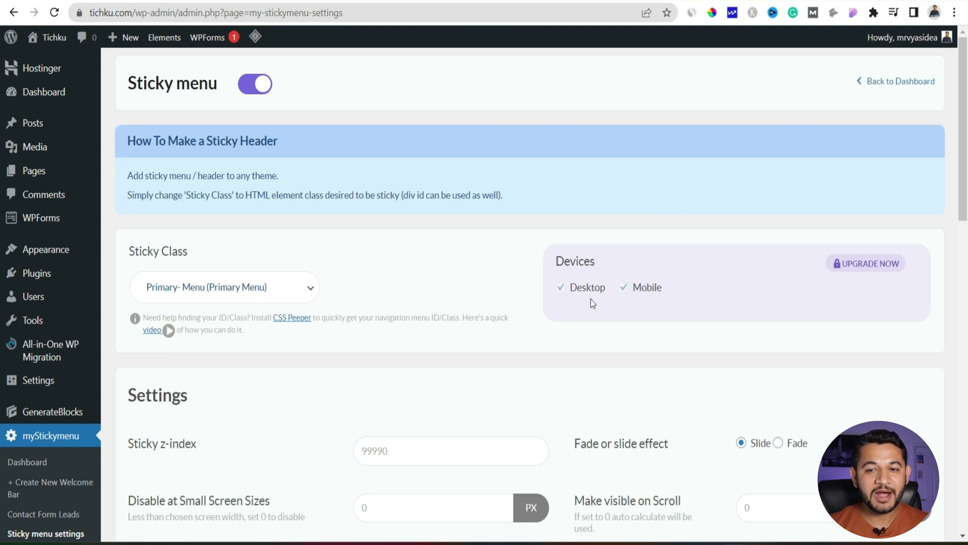
pyautogui.moveTo(840, 270)
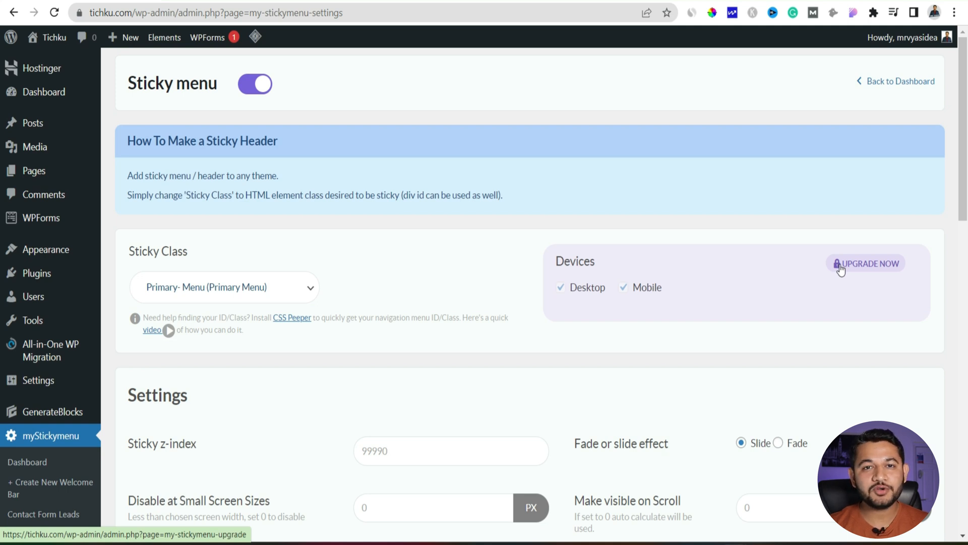
pyautogui.moveTo(656, 346)
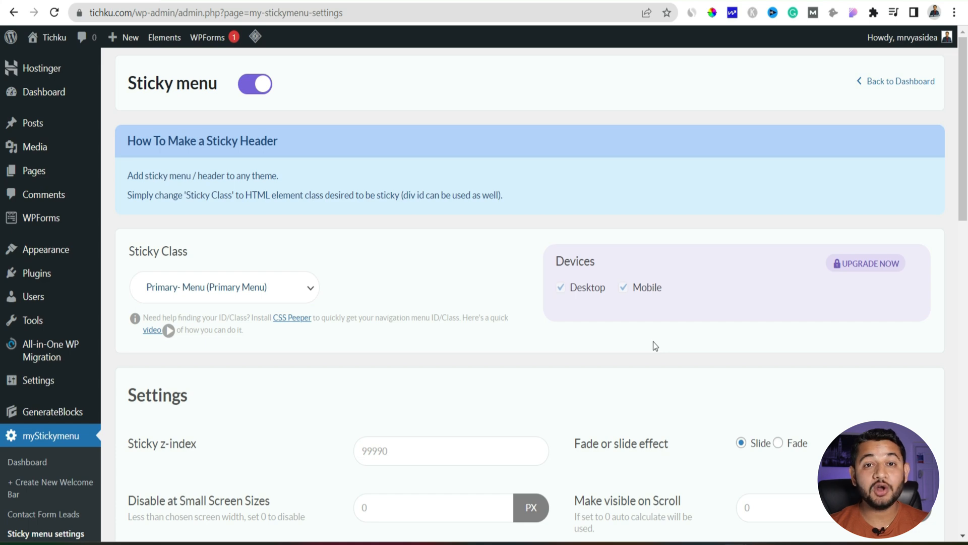
pyautogui.moveTo(272, 305)
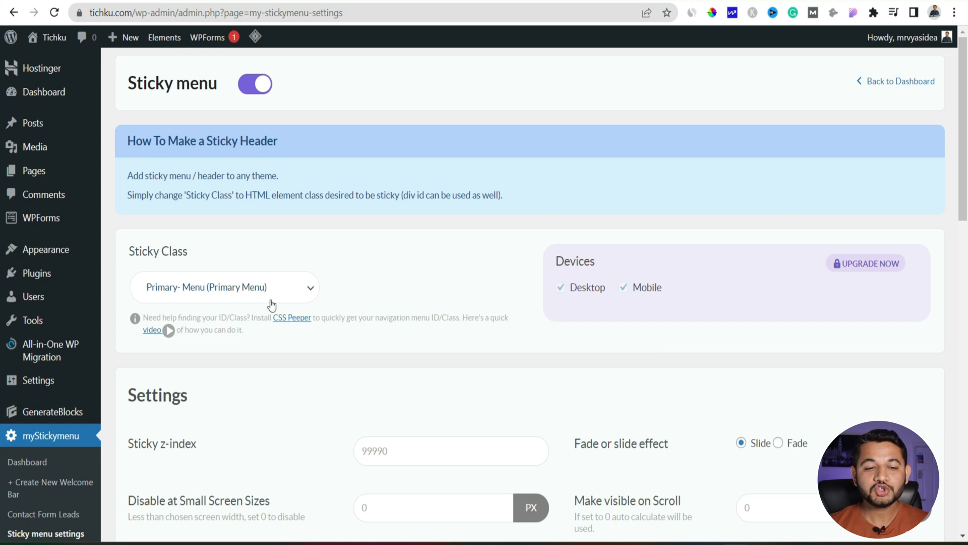
pyautogui.scroll(-3)
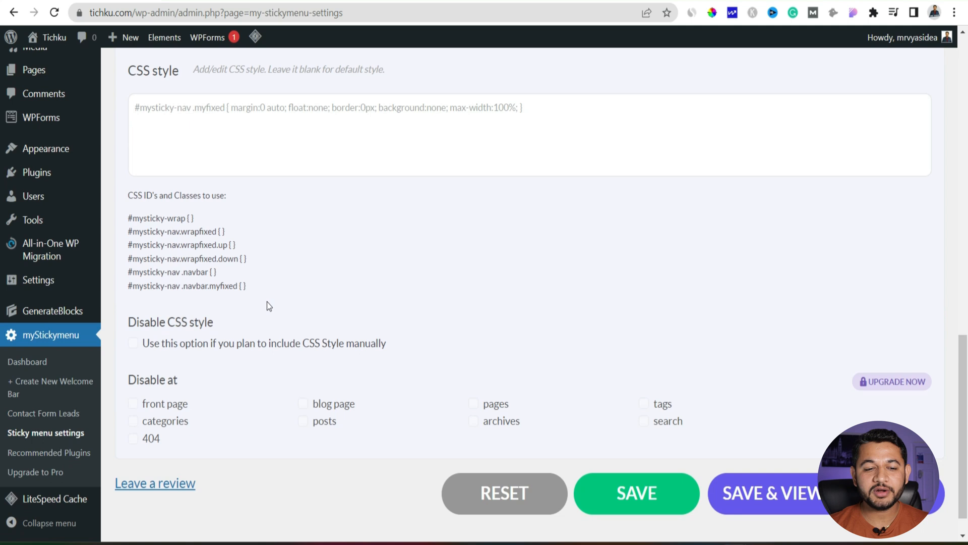
pyautogui.click(637, 458)
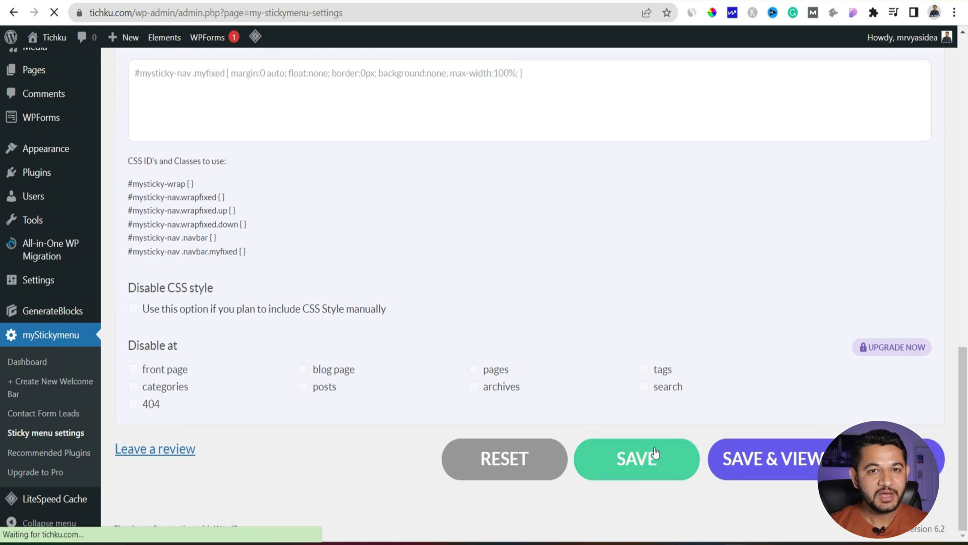
pyautogui.click(768, 458)
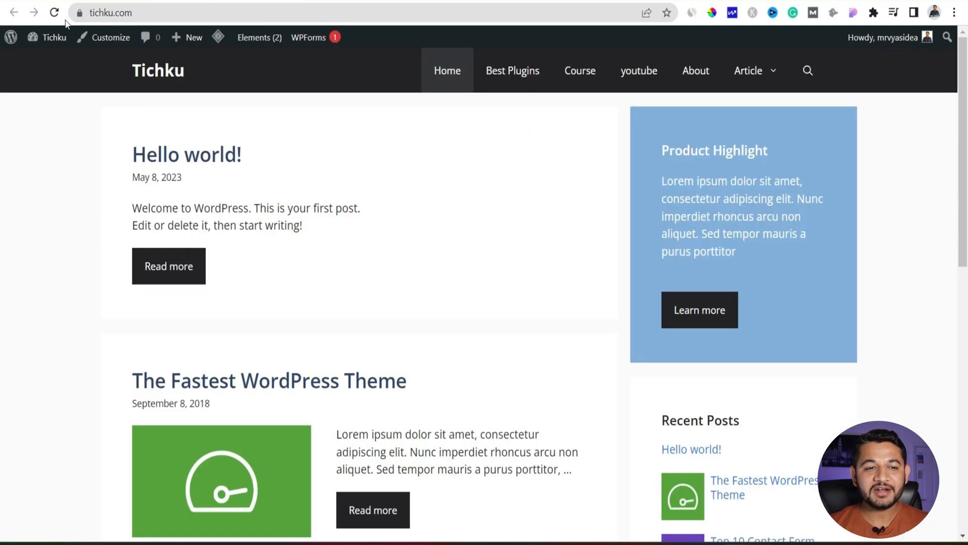
# - Reload tichku.com and scroll down to watch the pale header stay pinned
pyautogui.click(54, 12)
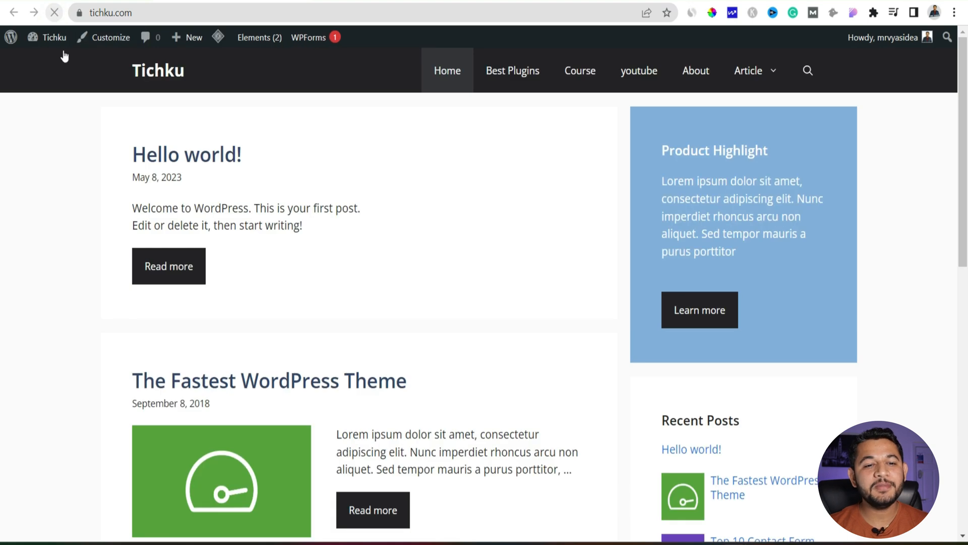
pyautogui.scroll(-3)
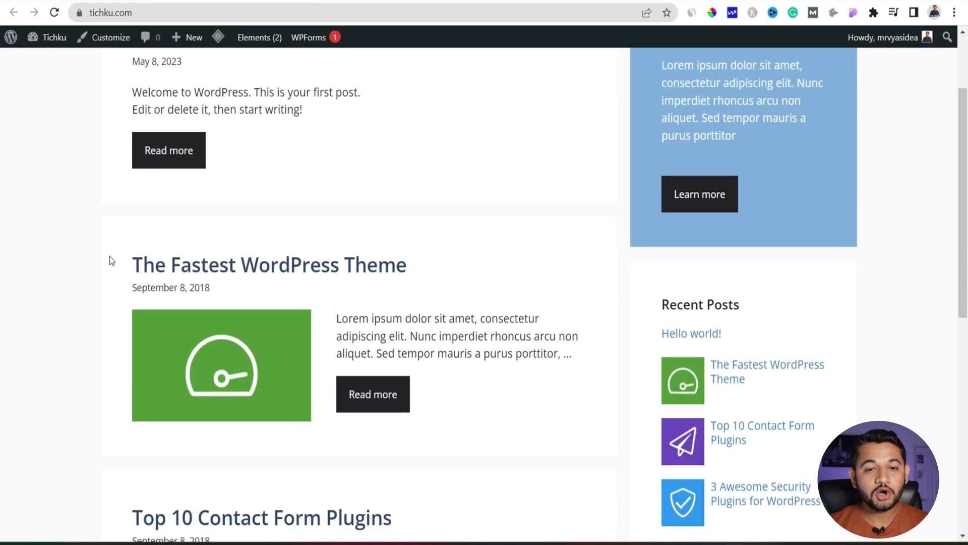
pyautogui.scroll(-3)
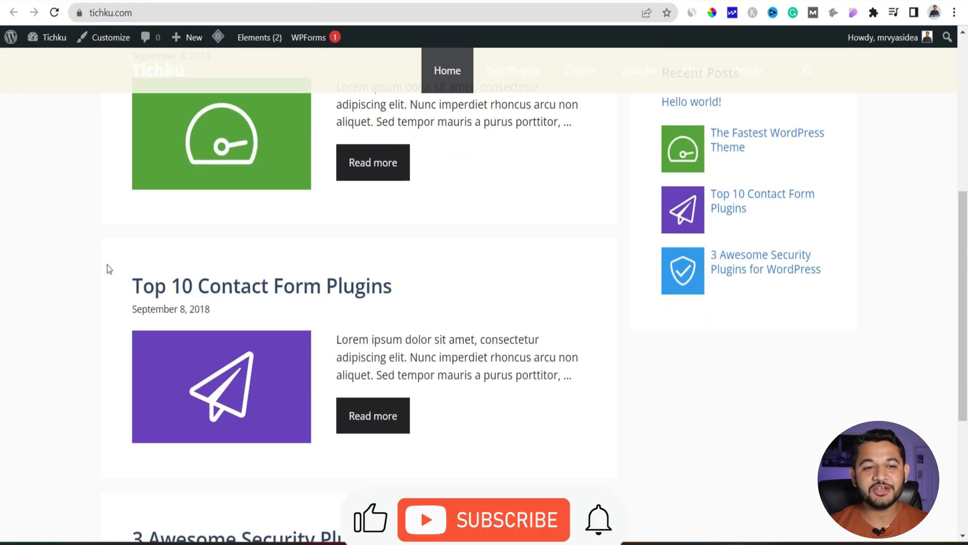
pyautogui.scroll(-3)
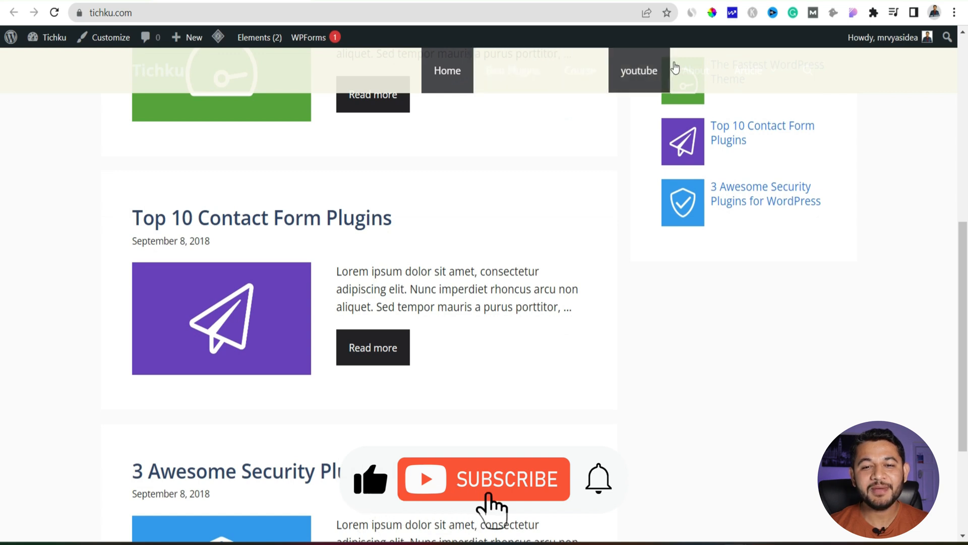
pyautogui.scroll(-3)
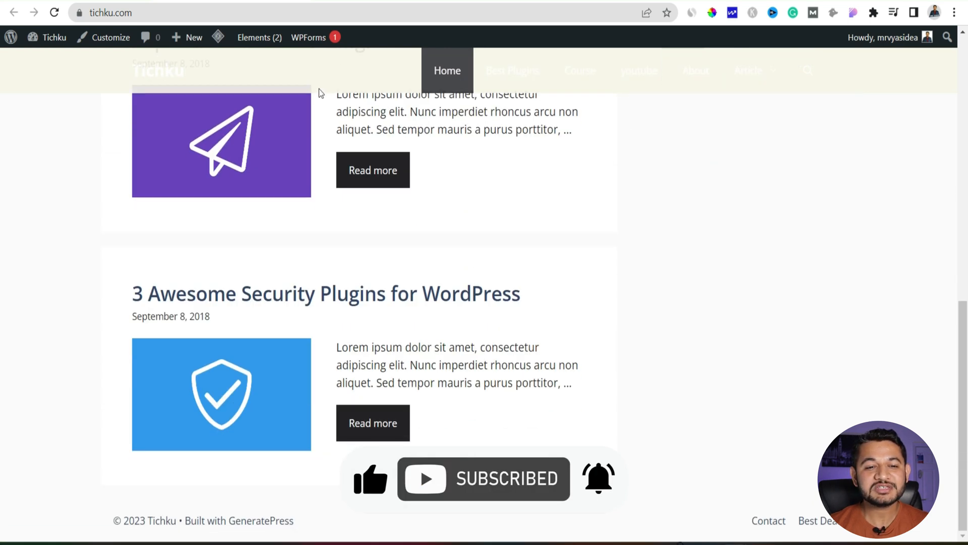
pyautogui.moveTo(343, 294)
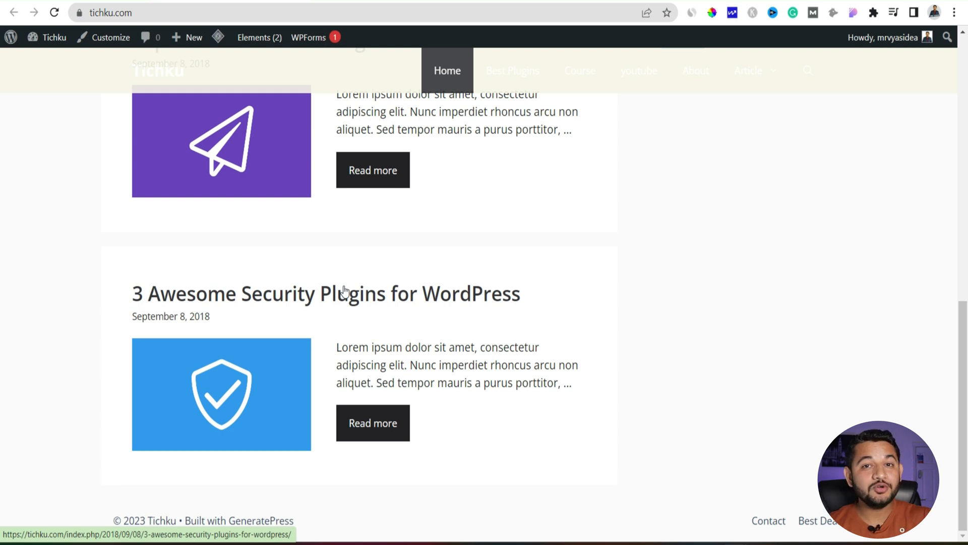
pyautogui.moveTo(89, 69)
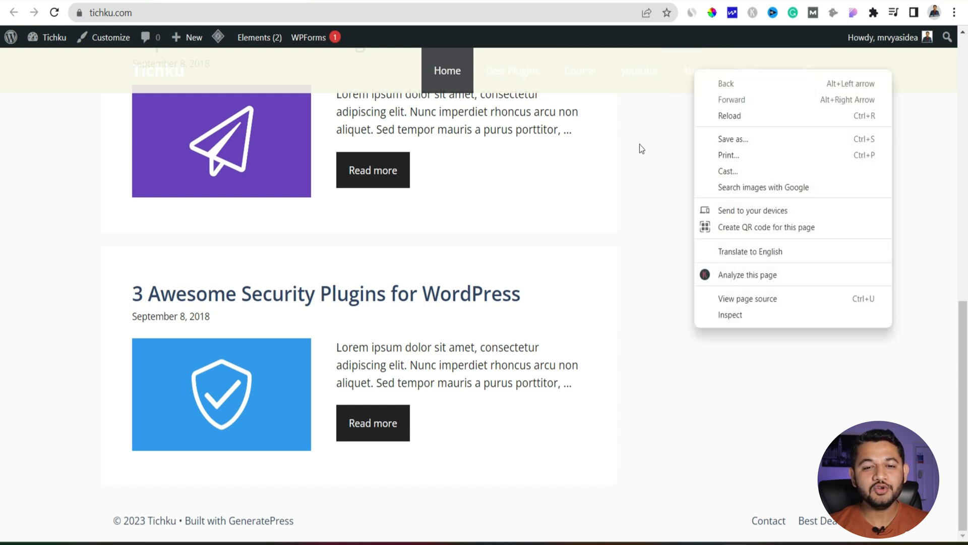
pyautogui.moveTo(87, 73)
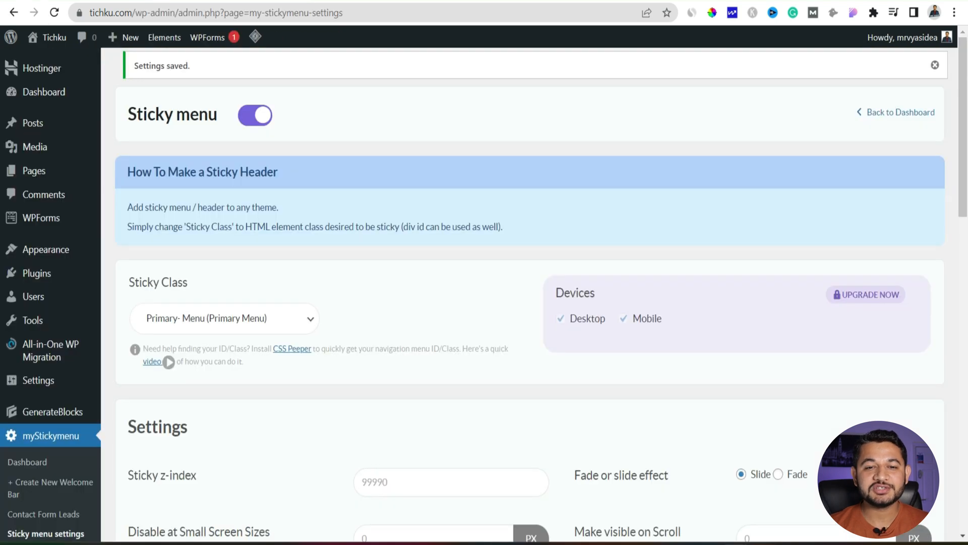
# - Set the sticky background colour to near-black #0c0c0b and Save & View
pyautogui.scroll(-3)
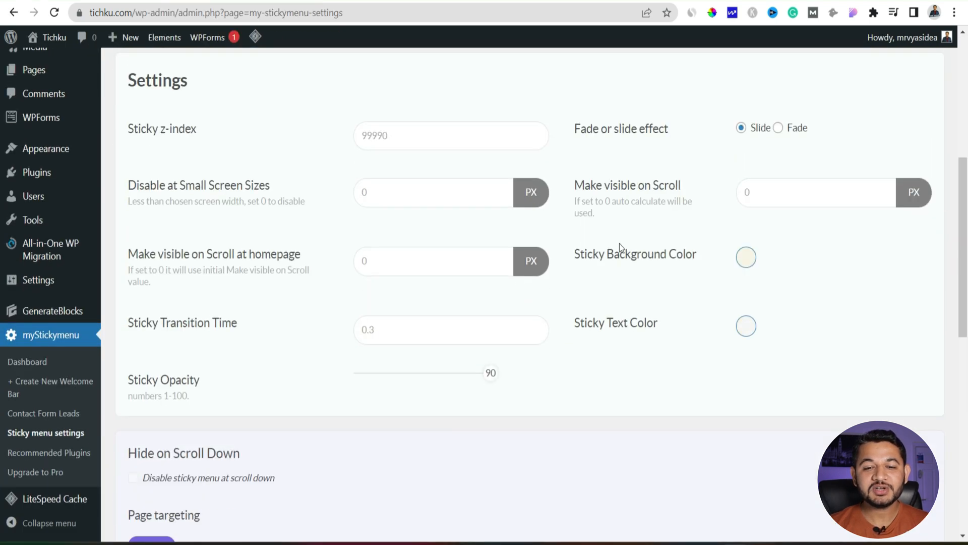
pyautogui.click(745, 257)
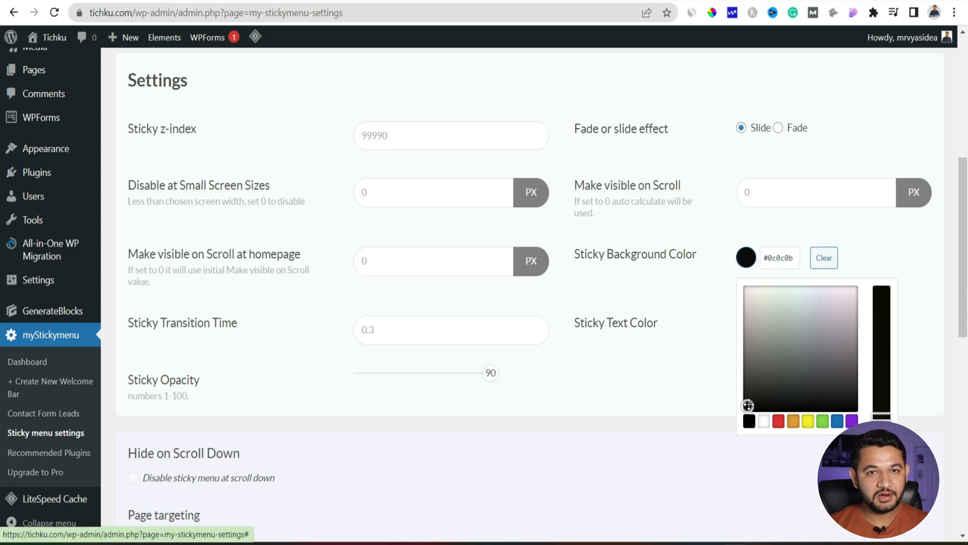
pyautogui.scroll(-3)
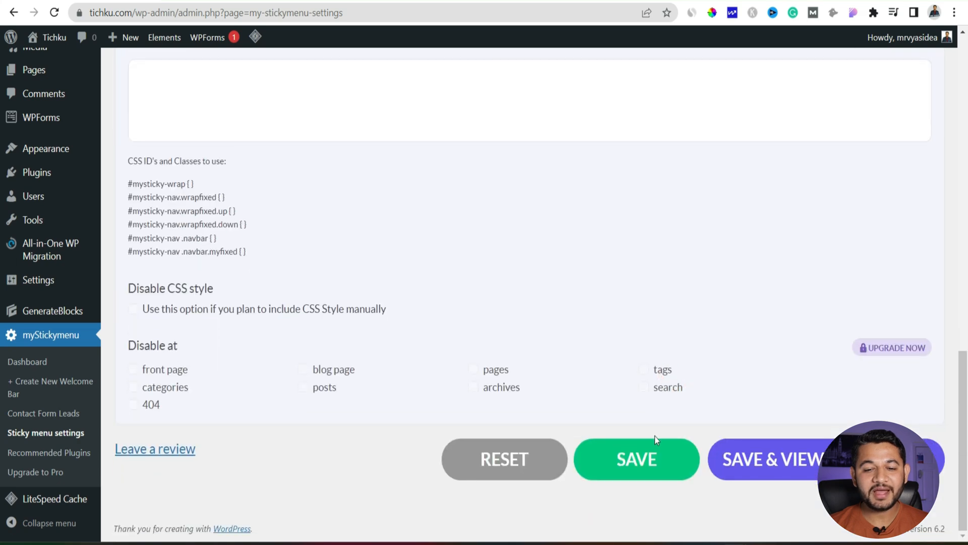
pyautogui.click(637, 459)
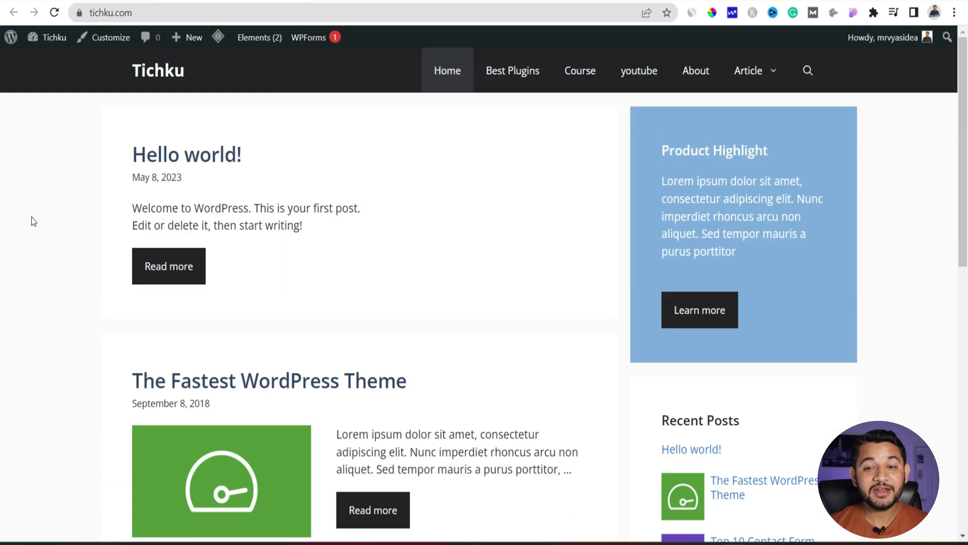
pyautogui.scroll(-3)
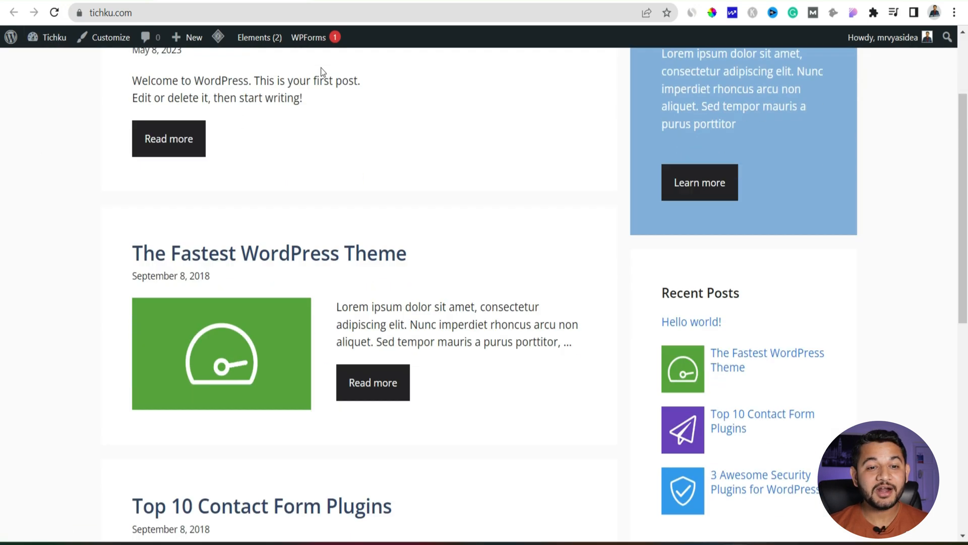
pyautogui.scroll(-3)
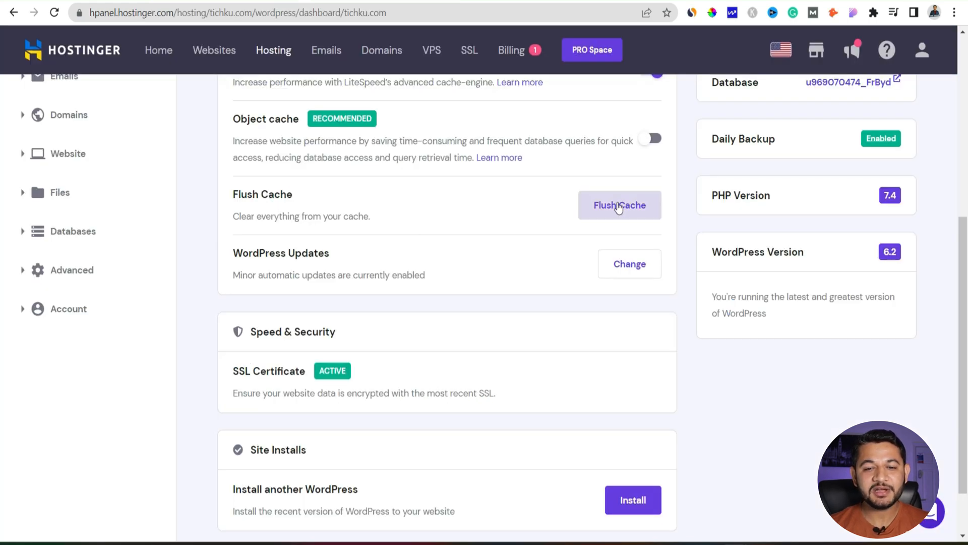
# - Flush the website cache from the hPanel WordPress dashboard
pyautogui.click(619, 205)
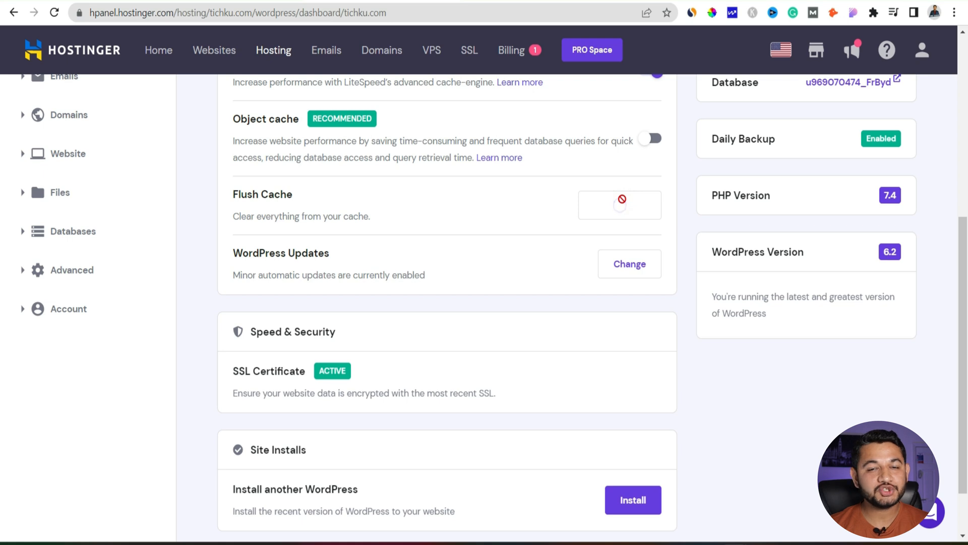
pyautogui.click(620, 205)
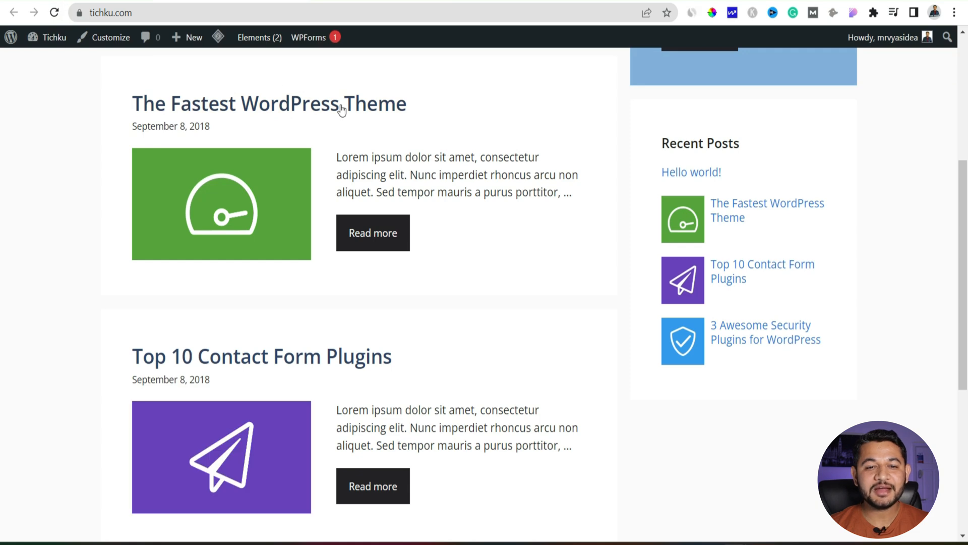
# - Scroll the reloaded home page to confirm the dark header stays pinned
pyautogui.scroll(3)
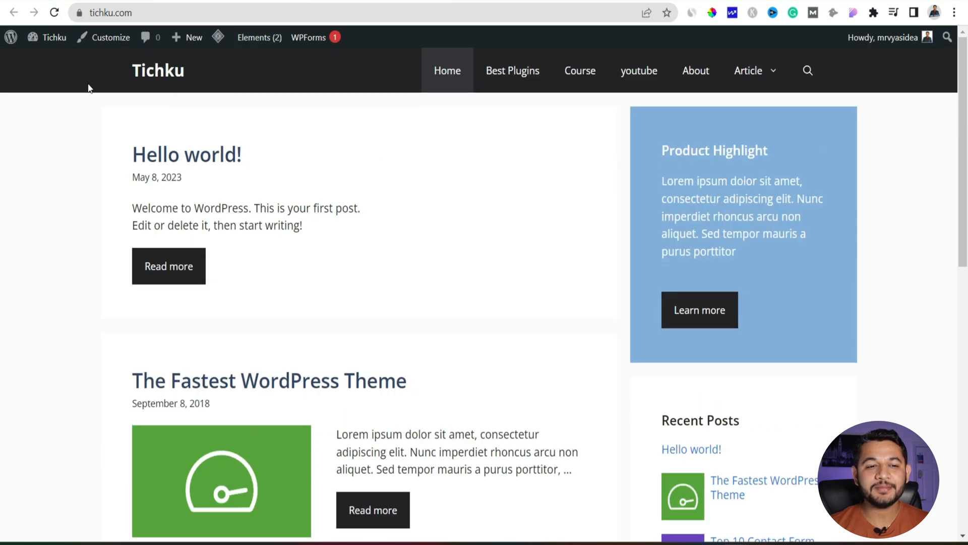
pyautogui.scroll(-3)
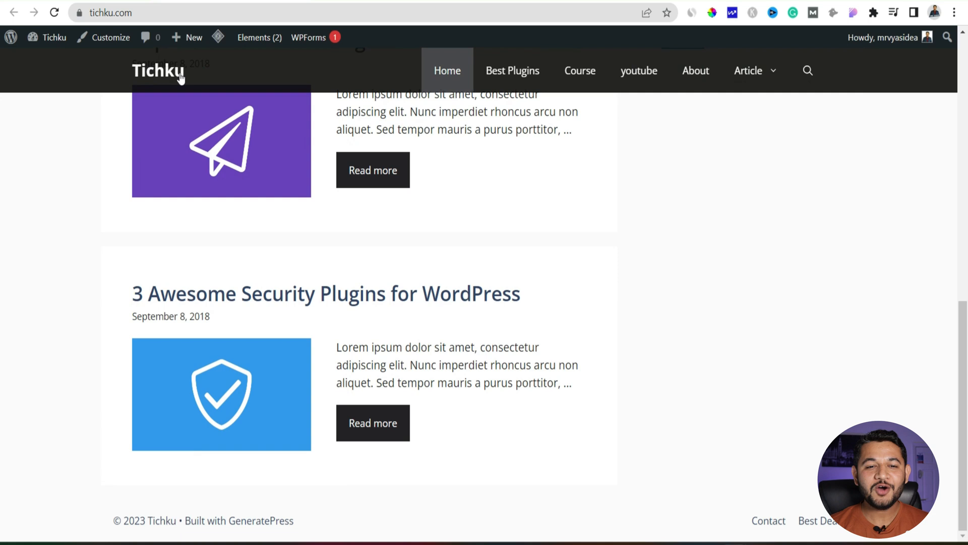
pyautogui.moveTo(297, 81)
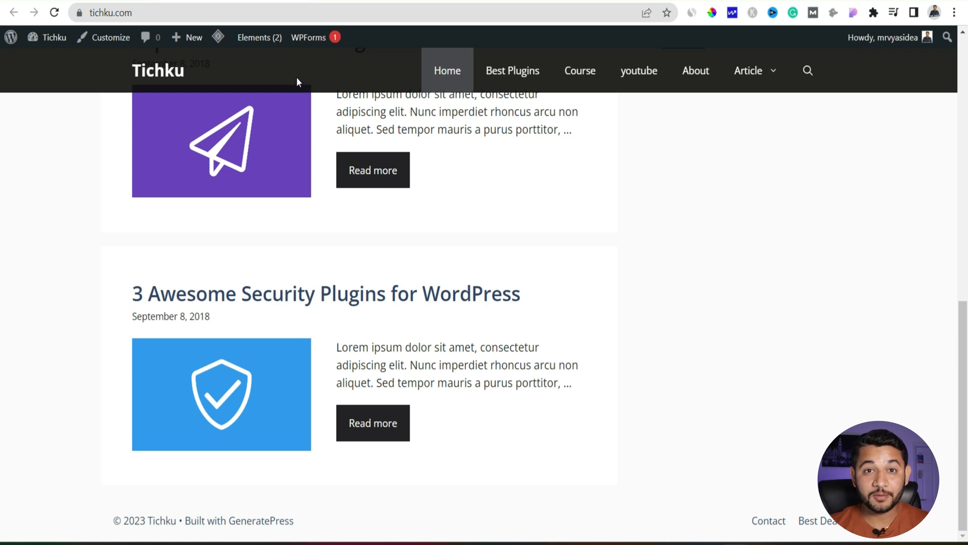
pyautogui.moveTo(79, 172)
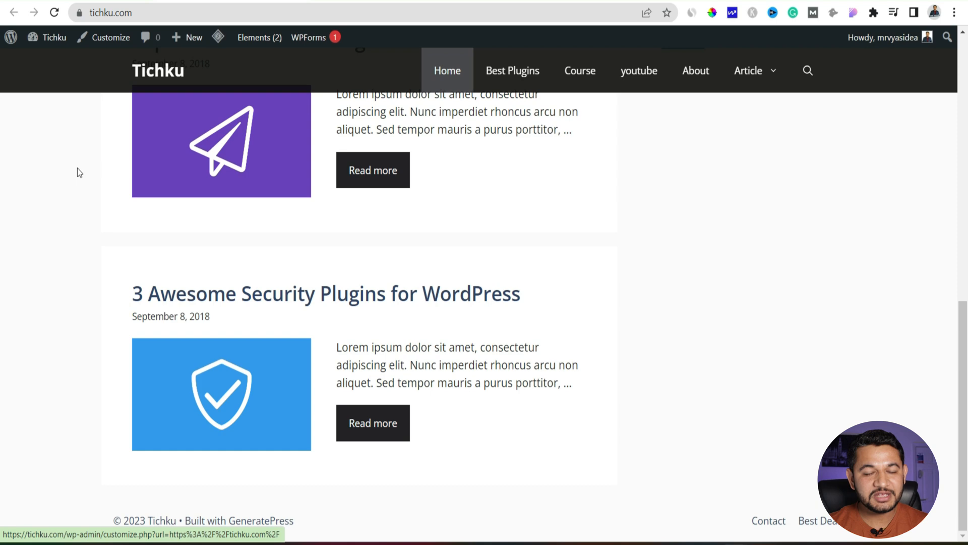
pyautogui.moveTo(695, 70)
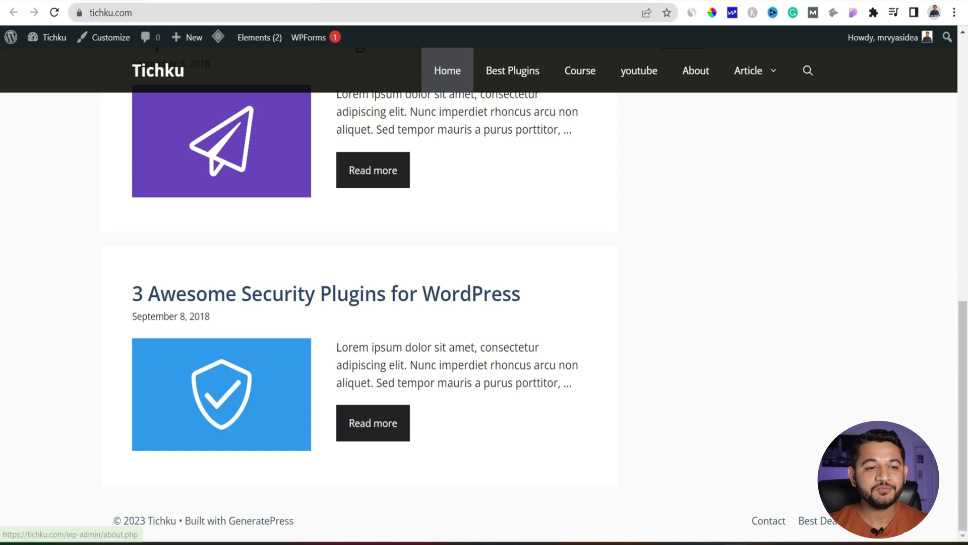
# - Set the myStickyMenu Sticky Class to 'Other Class Or ID' for a custom value
pyautogui.click(52, 334)
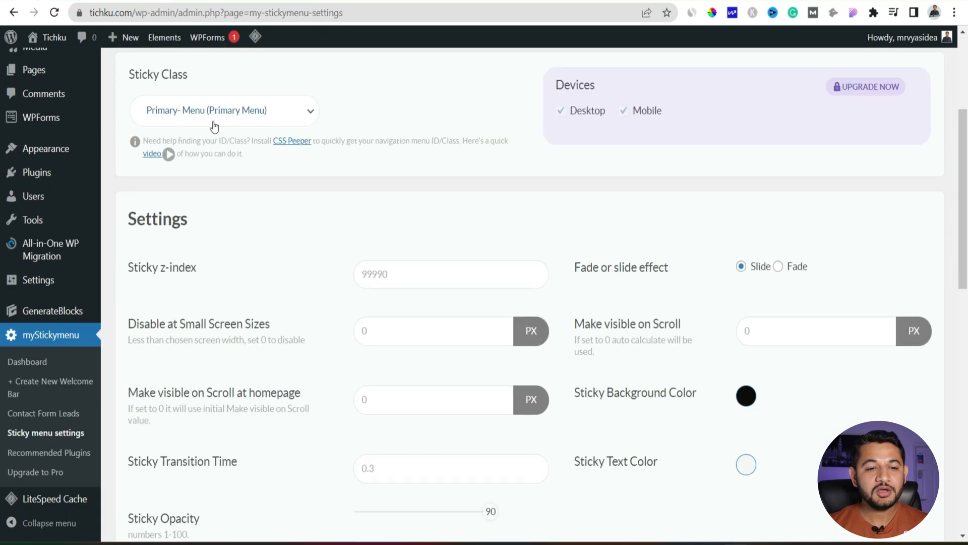
pyautogui.click(224, 110)
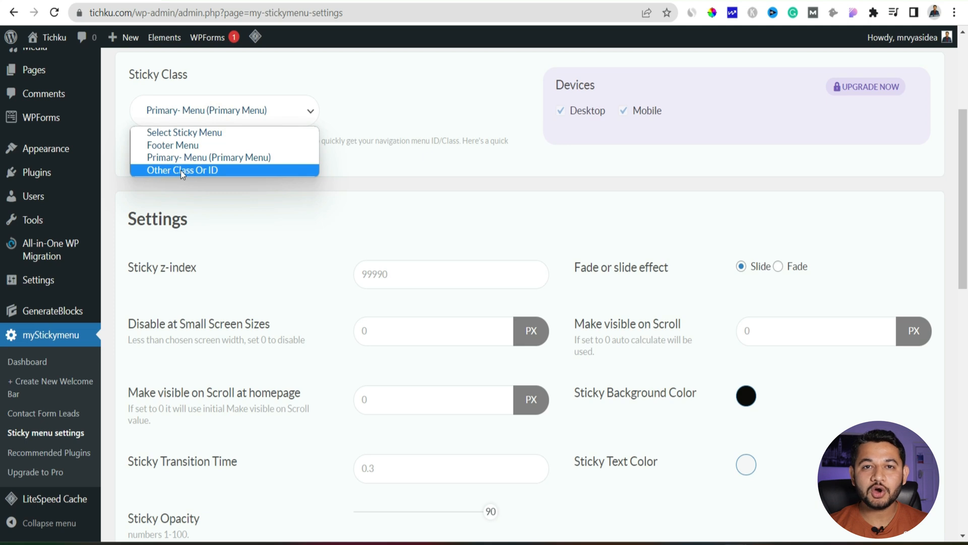
pyautogui.click(182, 170)
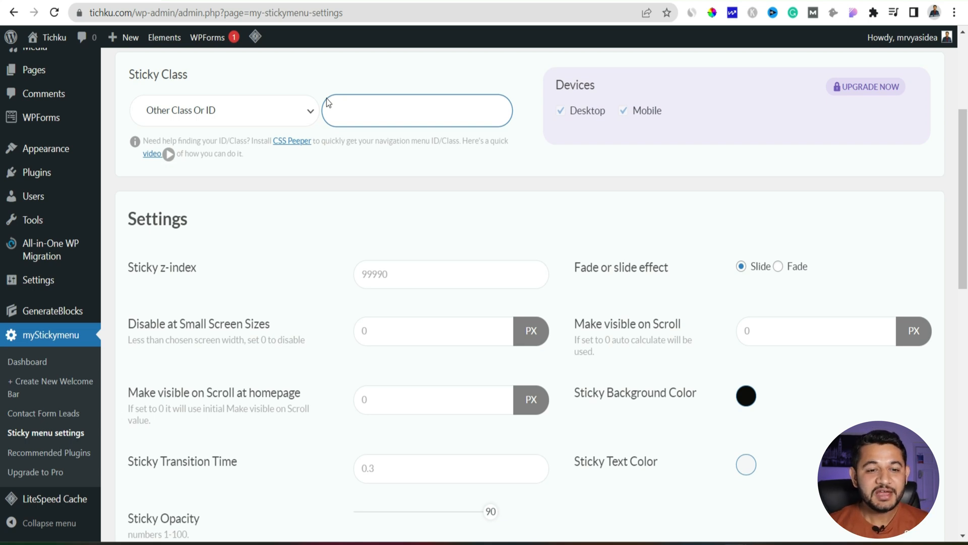
pyautogui.moveTo(292, 140)
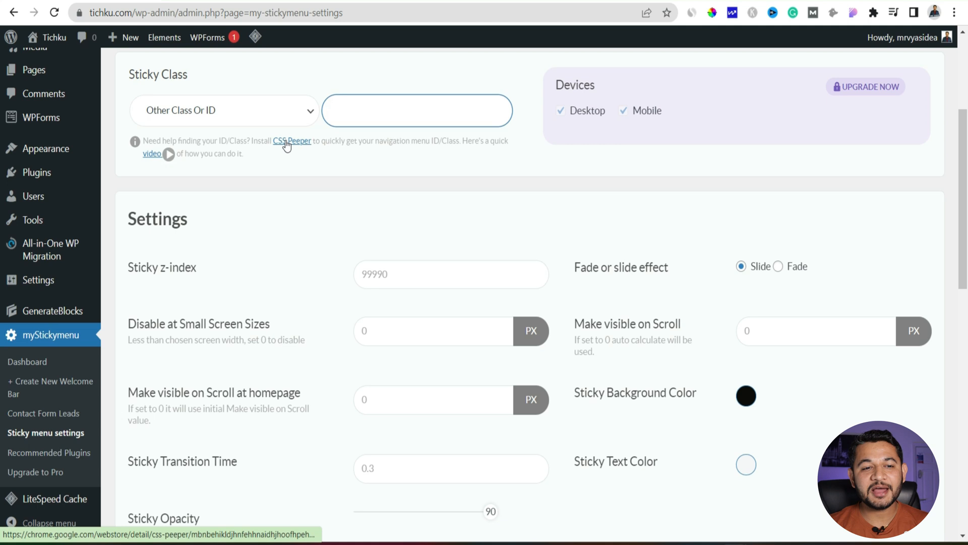
# - View the already-installed CSS Peeper extension in the Chrome Web Store
pyautogui.click(291, 141)
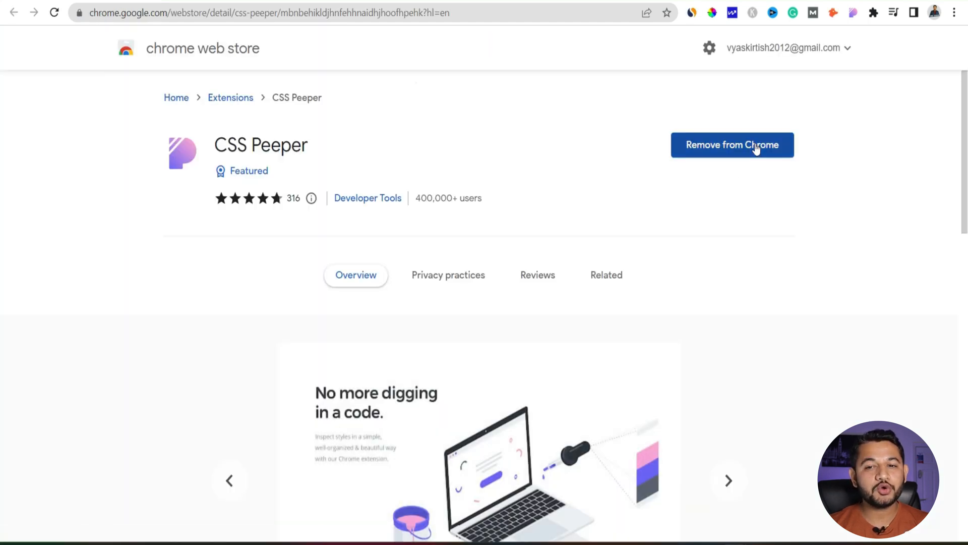
pyautogui.moveTo(852, 12)
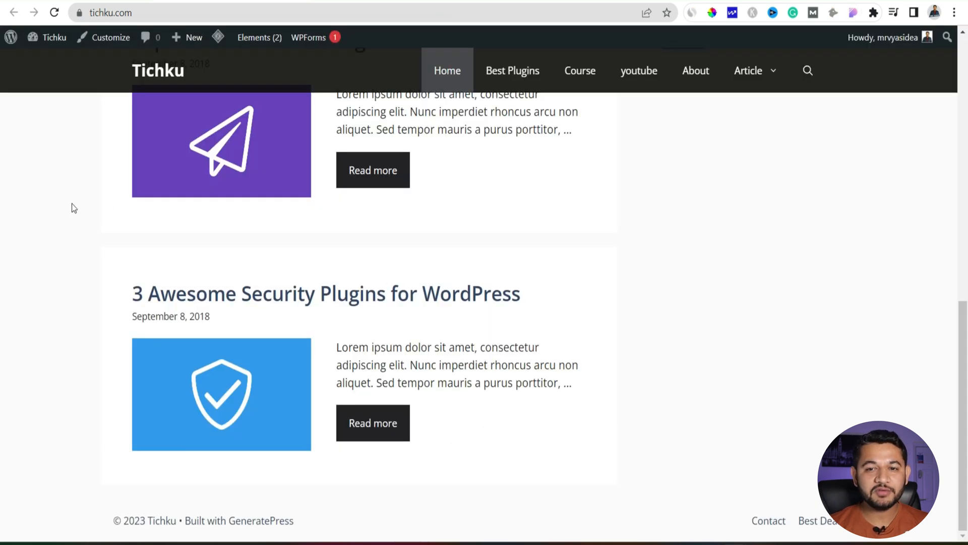
# - Launch CSS Peeper over the Tichku front page to show its fonts and CSS details
pyautogui.click(854, 12)
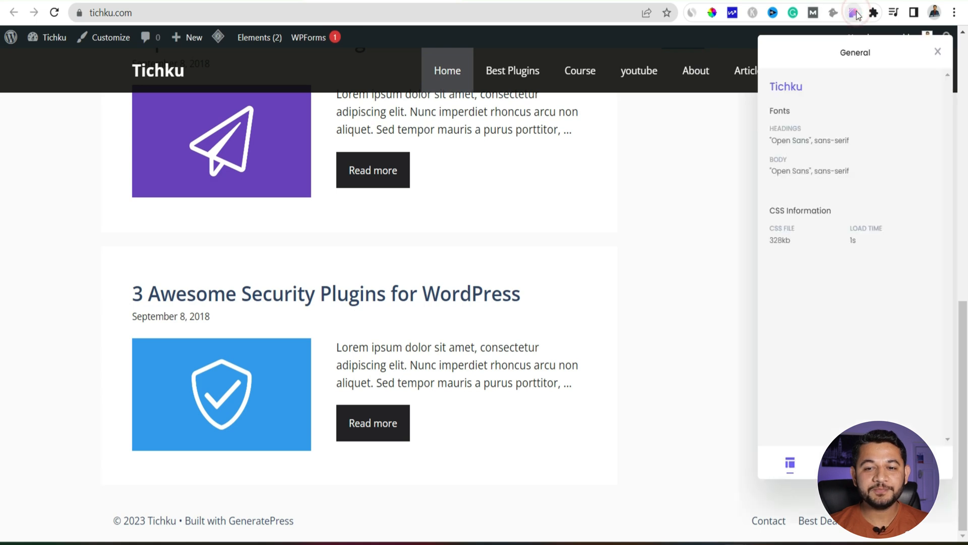
pyautogui.moveTo(27, 75)
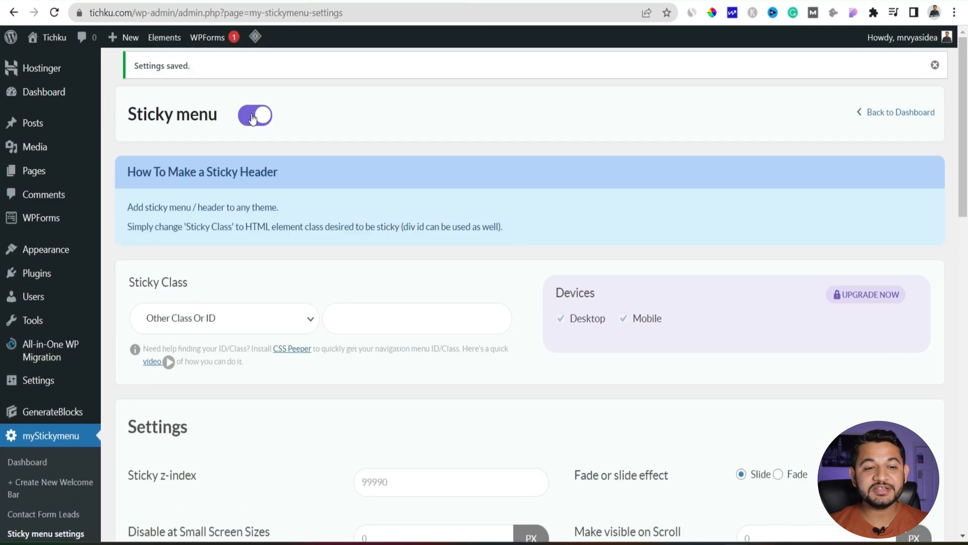
# - Save the myStickyMenu settings with 'Just save & keep it off'
pyautogui.scroll(-3)
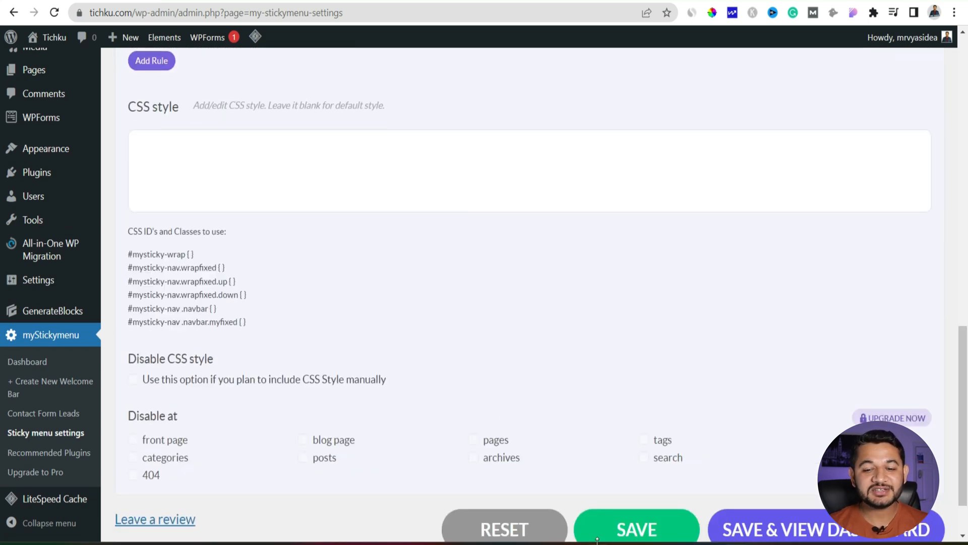
pyautogui.click(636, 530)
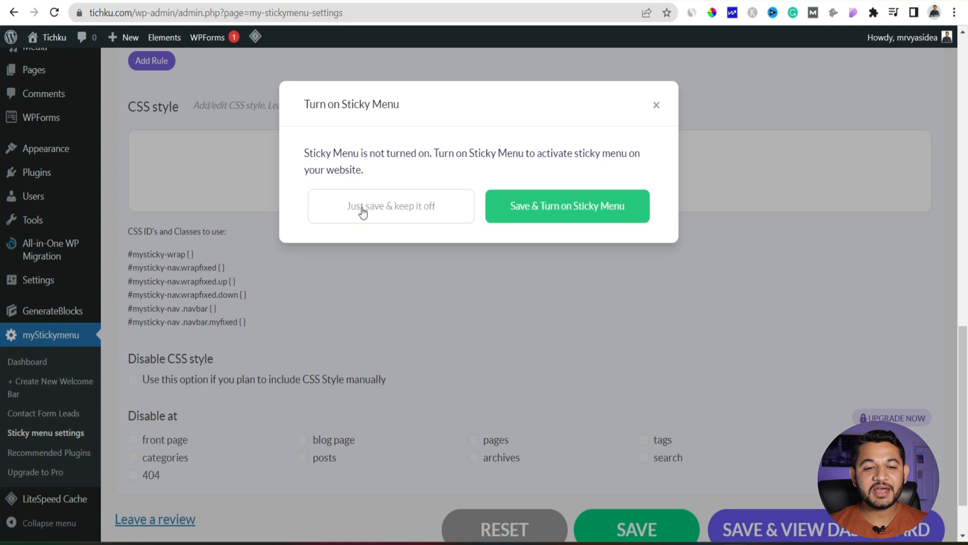
pyautogui.click(390, 206)
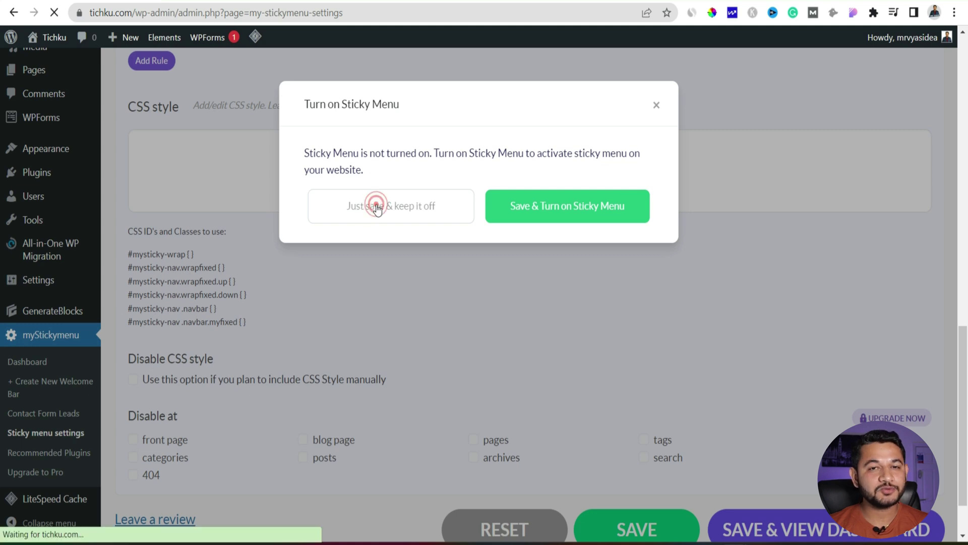
pyautogui.click(391, 205)
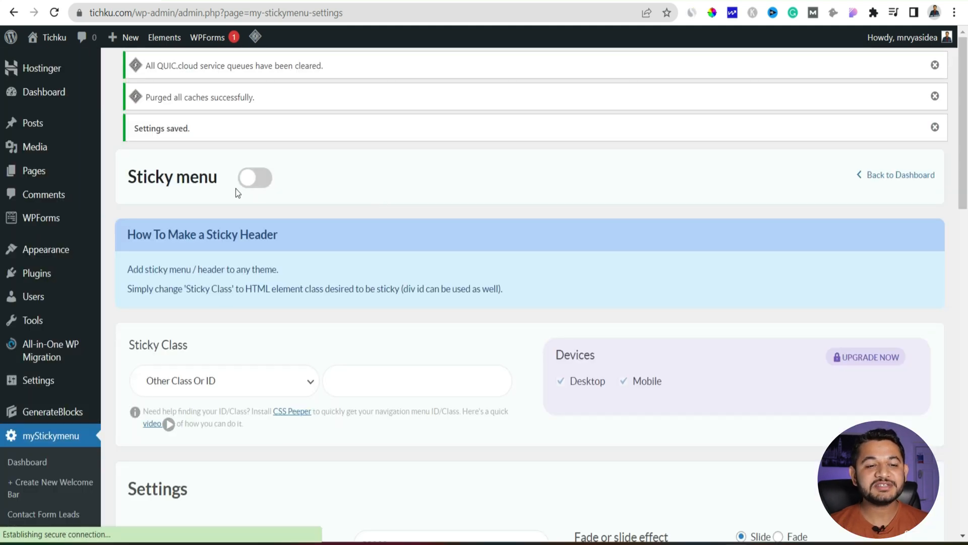
# - Reload the live Tichku site to check the header
pyautogui.click(53, 12)
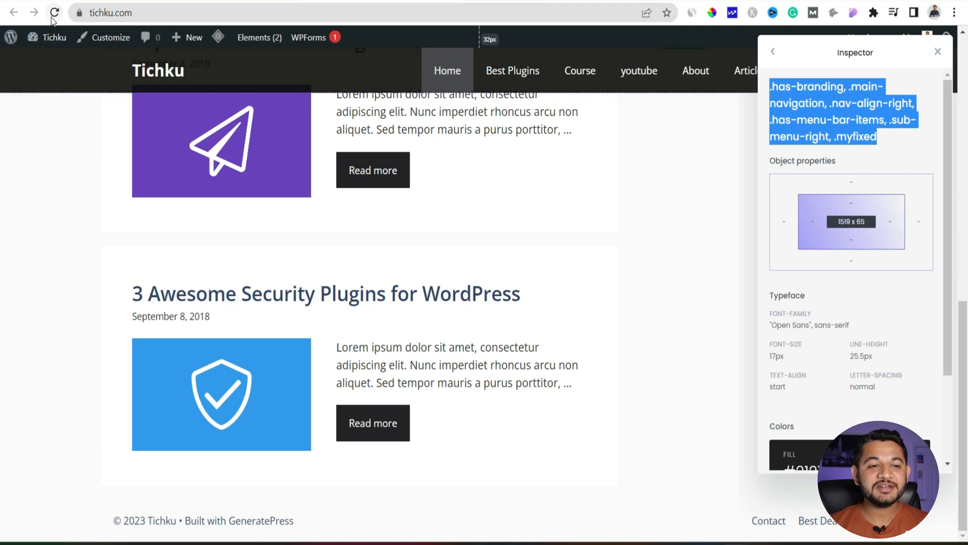
pyautogui.click(938, 52)
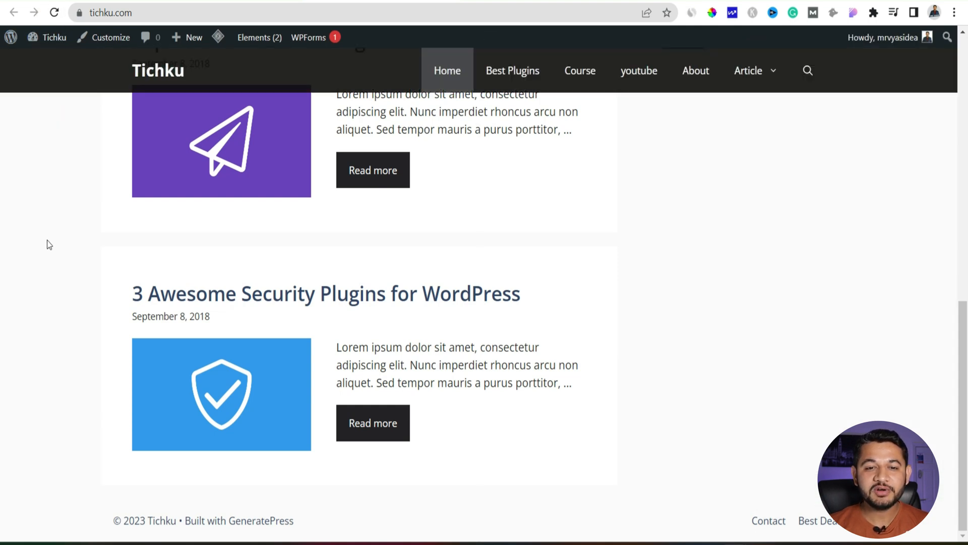
pyautogui.moveTo(363, 232)
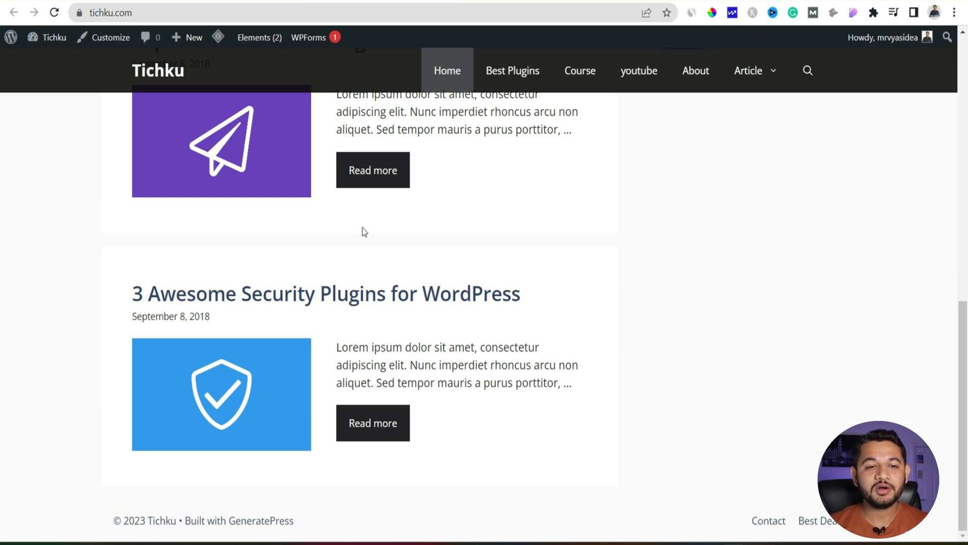
pyautogui.moveTo(84, 272)
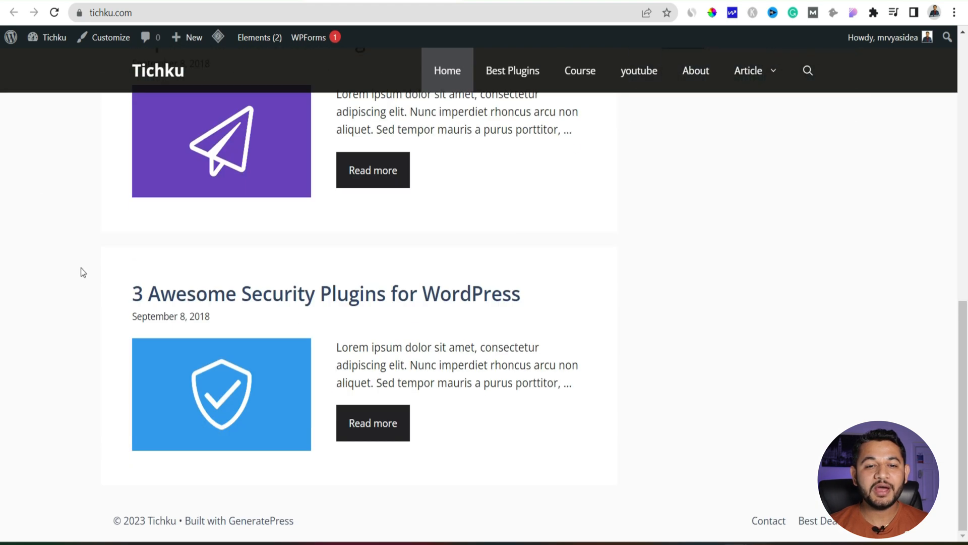
pyautogui.scroll(3)
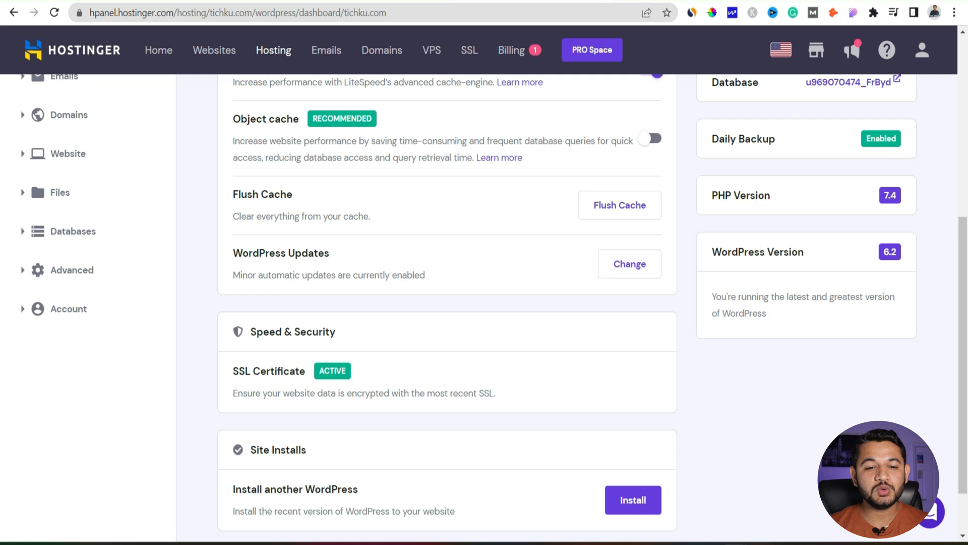
# - Flush the website cache in Hostinger hPanel
pyautogui.click(618, 205)
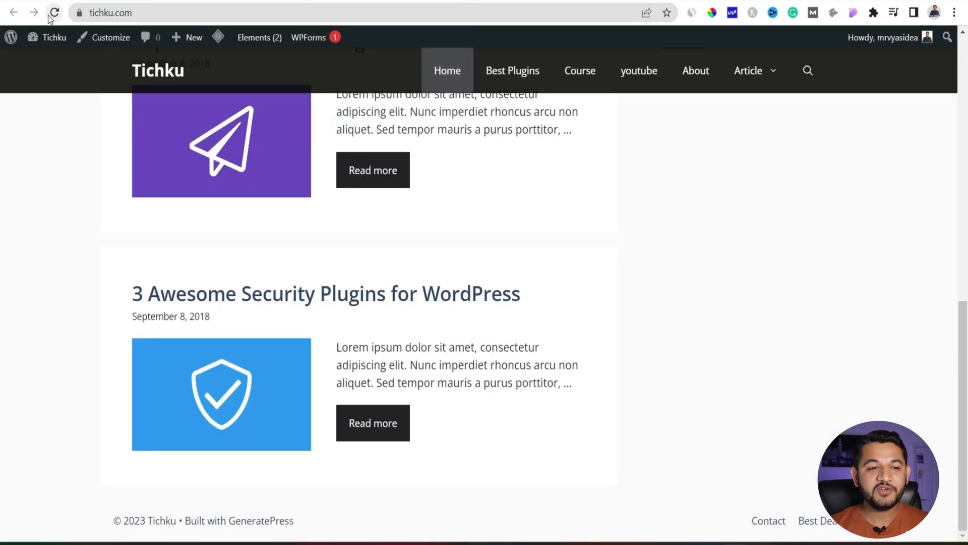
# - Read the Tichku header's class names with CSS Peeper on the reloaded site
pyautogui.click(54, 12)
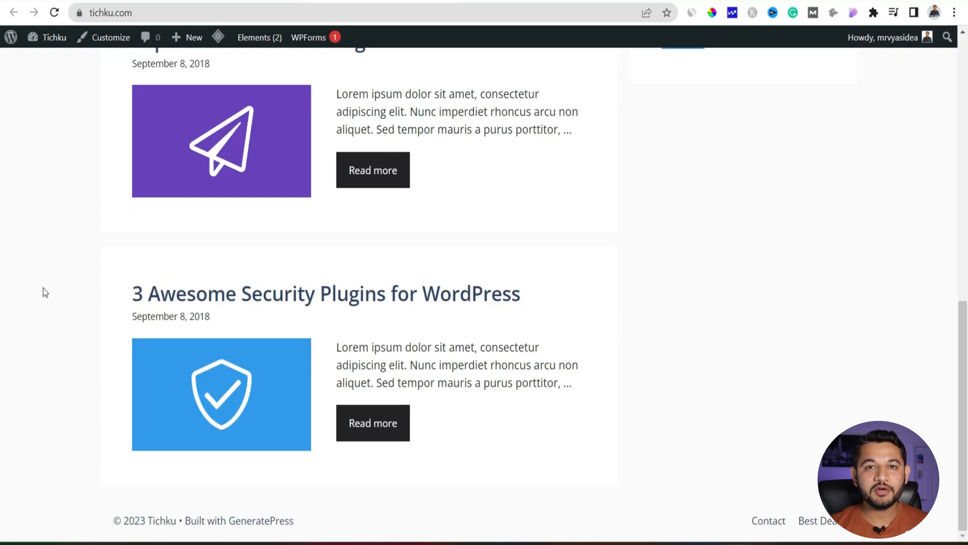
pyautogui.scroll(3)
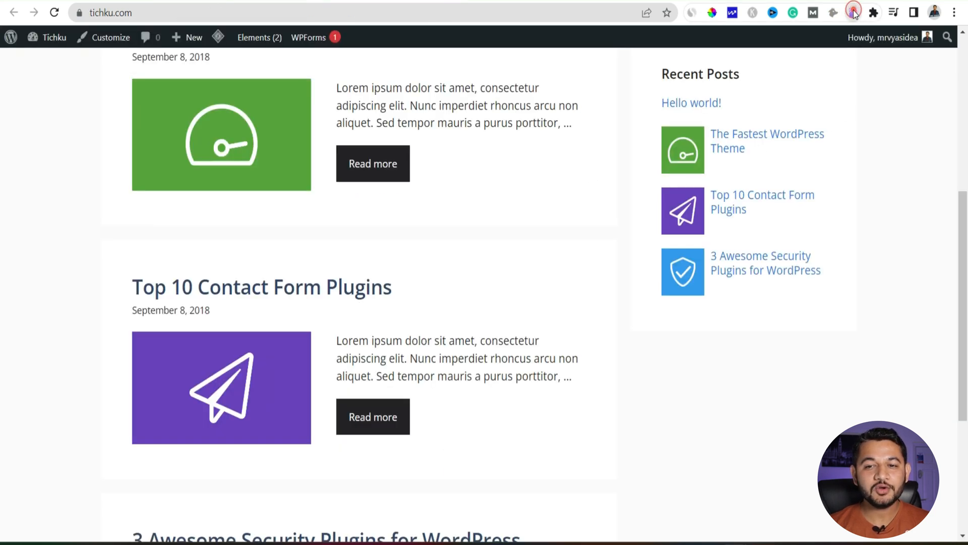
pyautogui.click(854, 12)
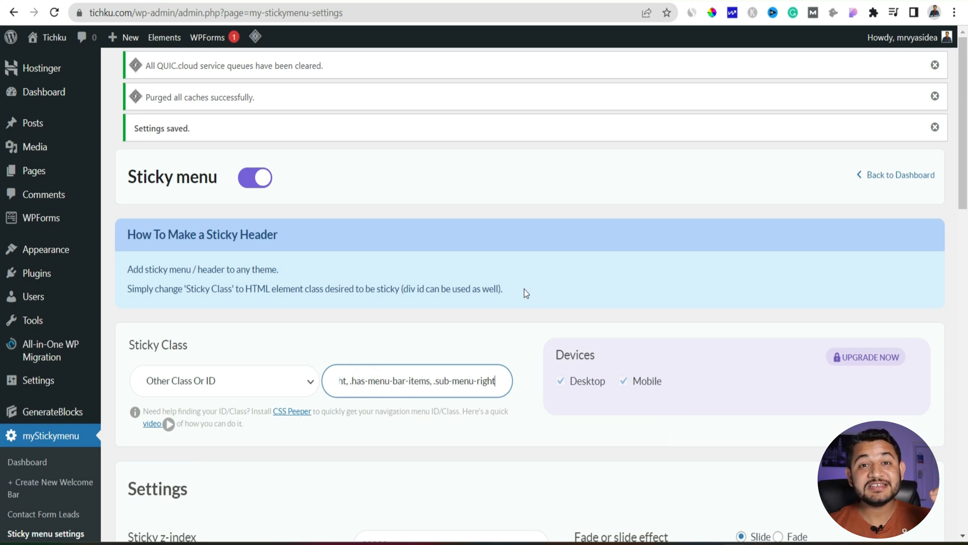
pyautogui.scroll(-3)
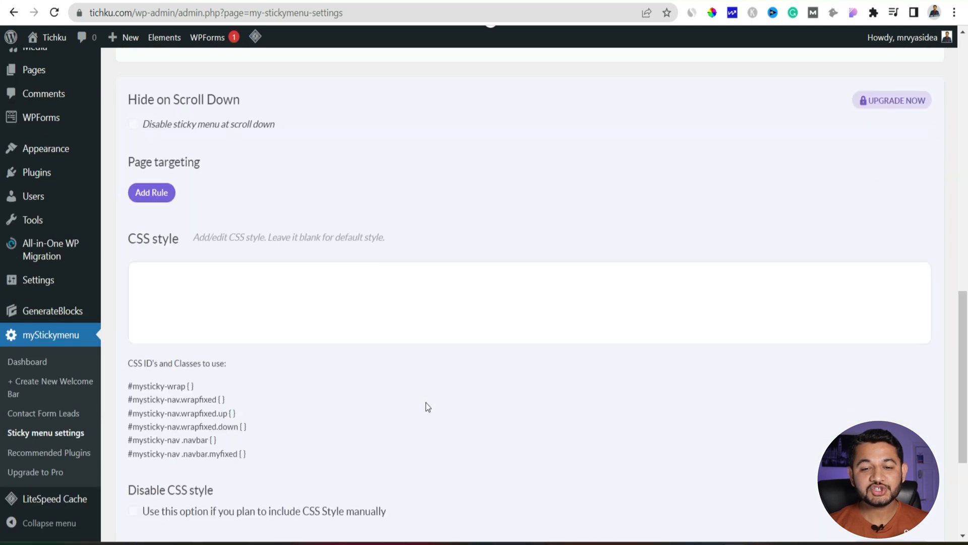
# - Save the header classes as the Sticky Class with the menu on, then flush the hPanel cache
pyautogui.click(637, 458)
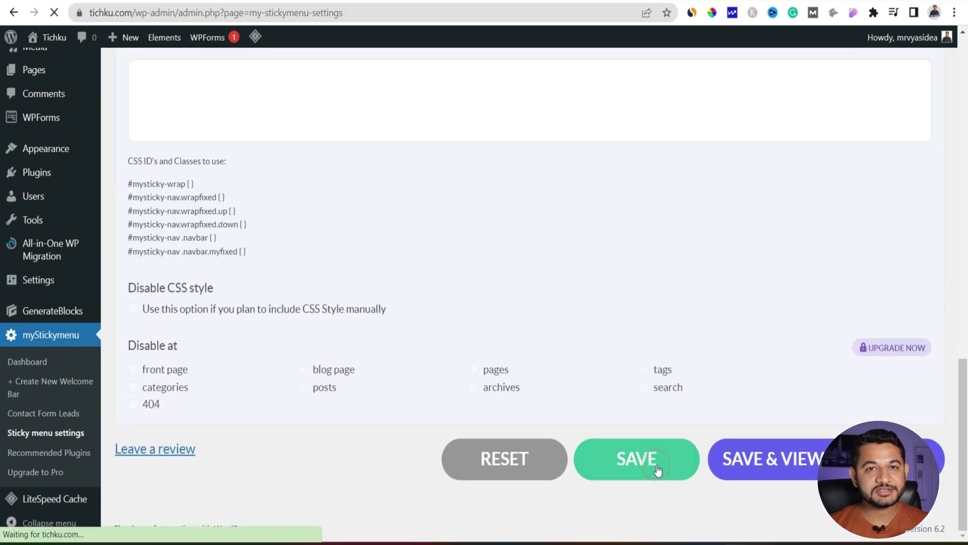
pyautogui.click(637, 459)
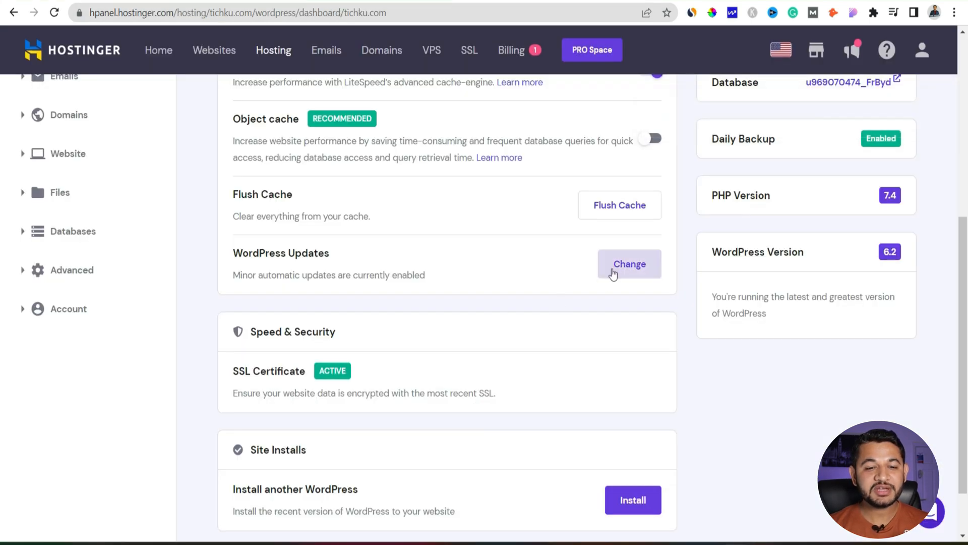
pyautogui.click(618, 205)
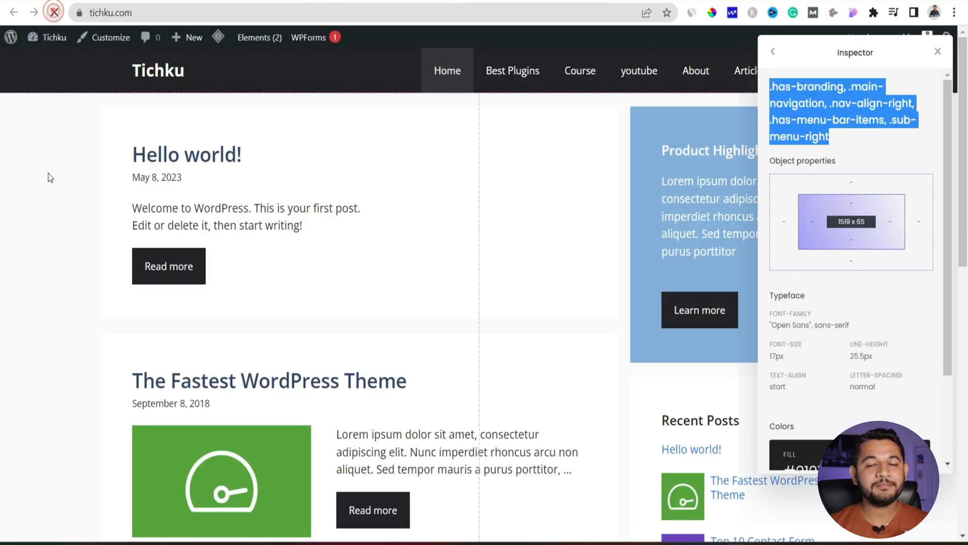
# - Reload tichku.com and scroll the homepage to confirm the dark header stays pinned
pyautogui.click(937, 51)
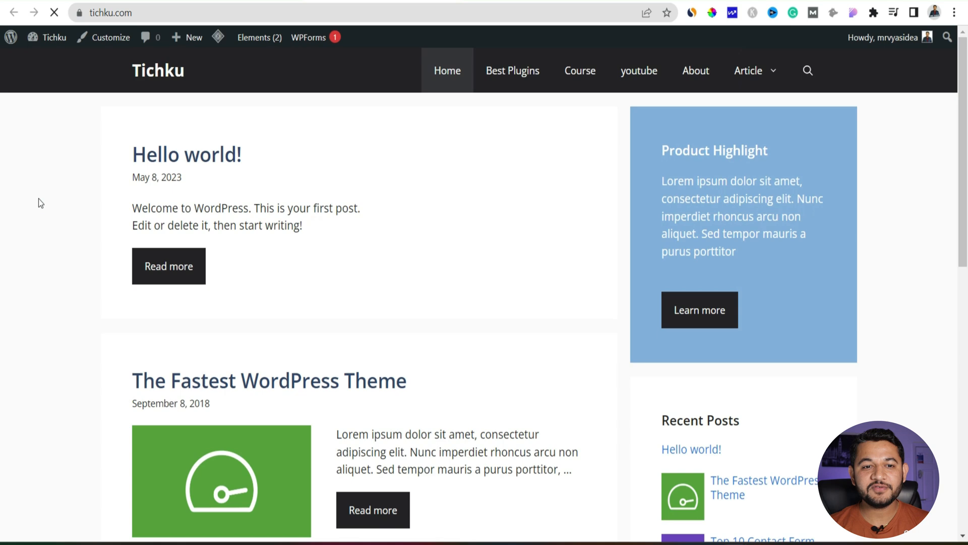
pyautogui.scroll(-3)
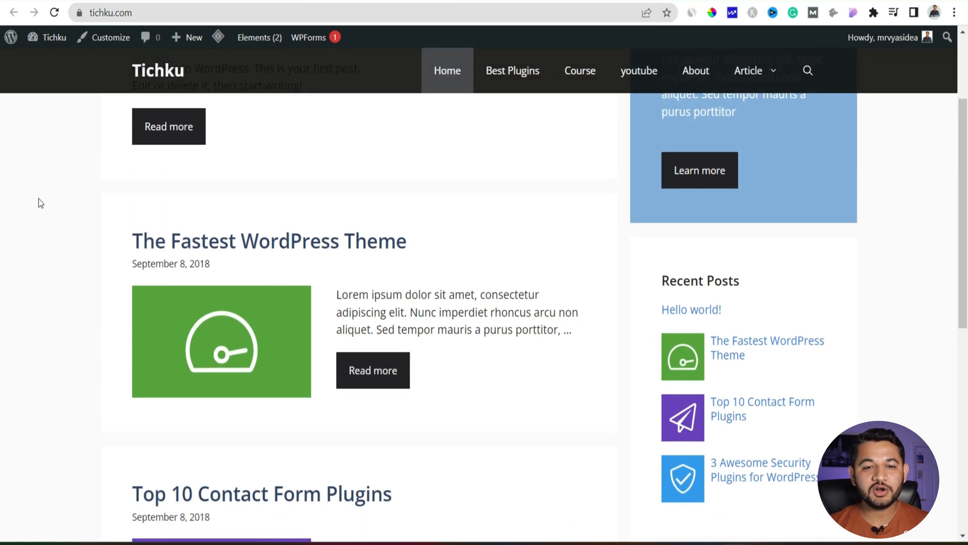
pyautogui.scroll(-3)
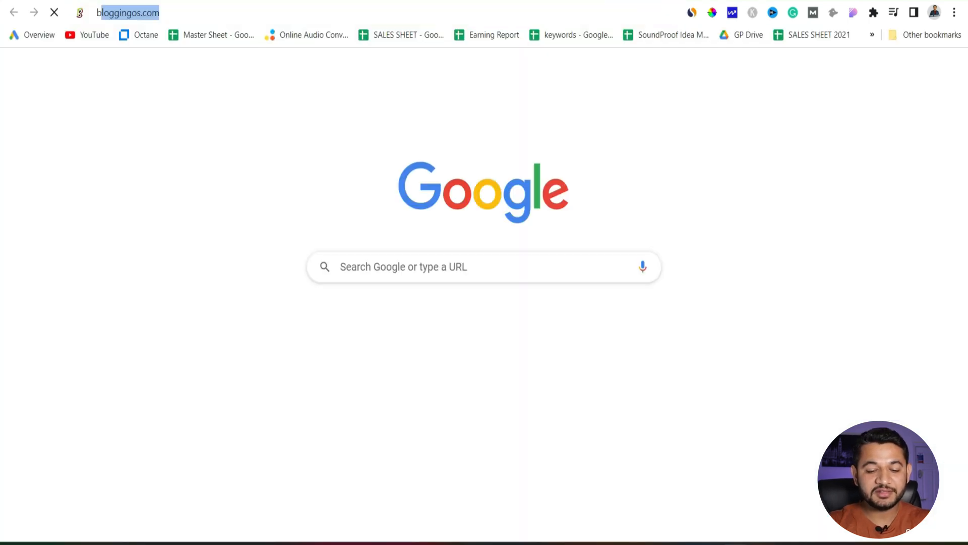
# - Load bloggingos.com from the address bar in a new tab
pyautogui.press('Return')
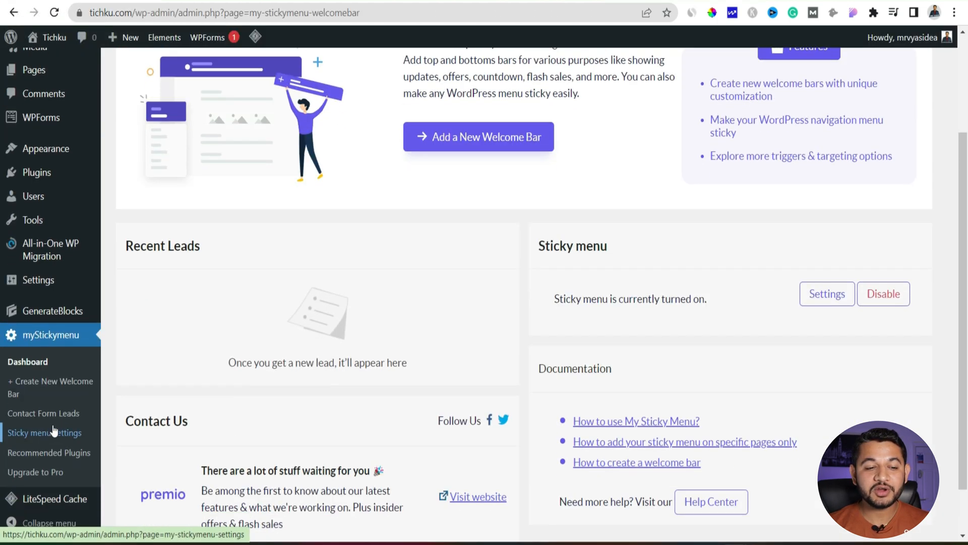
pyautogui.moveTo(28, 361)
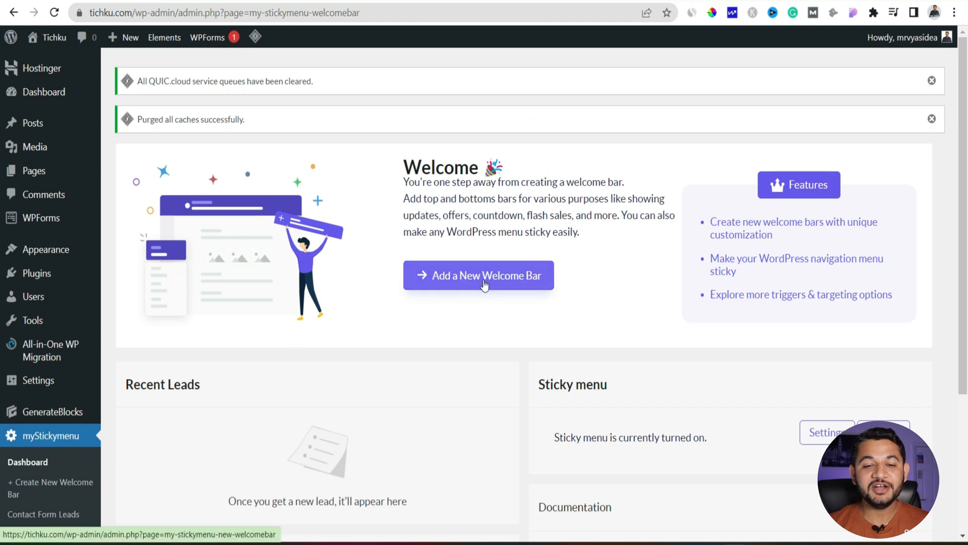
# - Add a new myStickyMenu welcome bar, switch it on, save it and flush the site cache
pyautogui.click(478, 276)
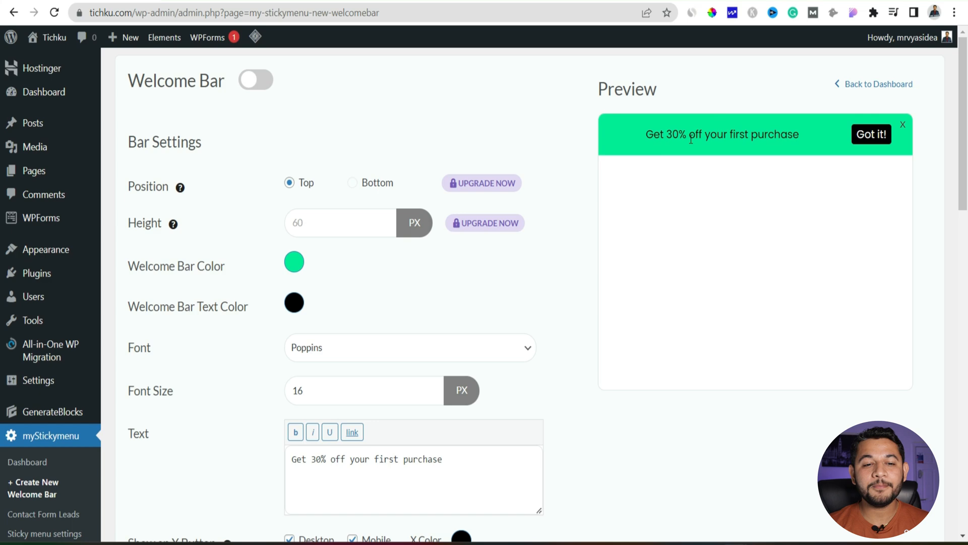
pyautogui.click(255, 79)
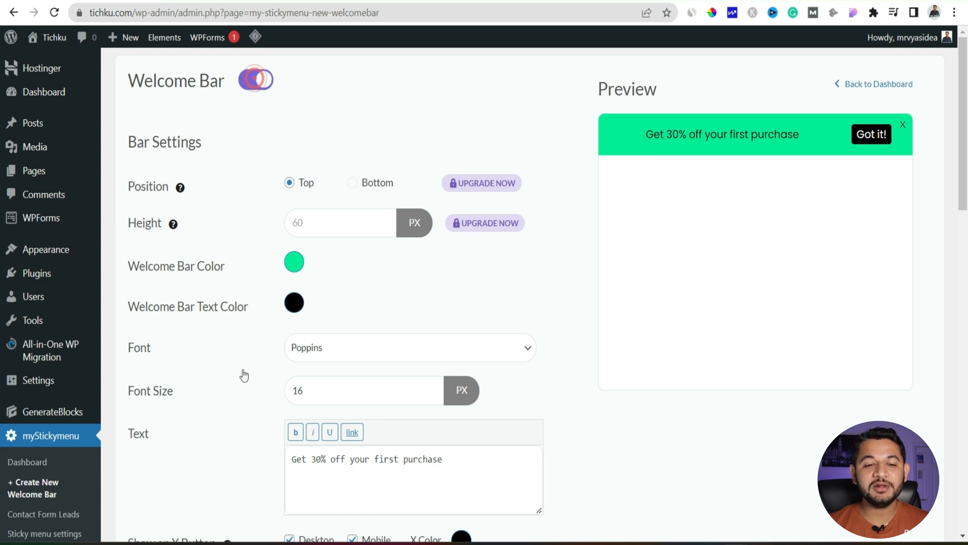
pyautogui.scroll(-3)
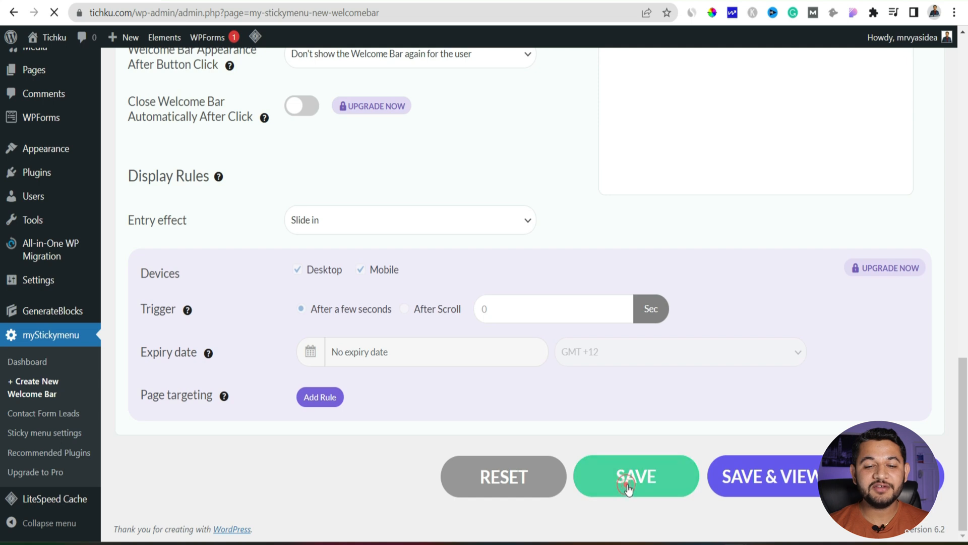
pyautogui.click(636, 476)
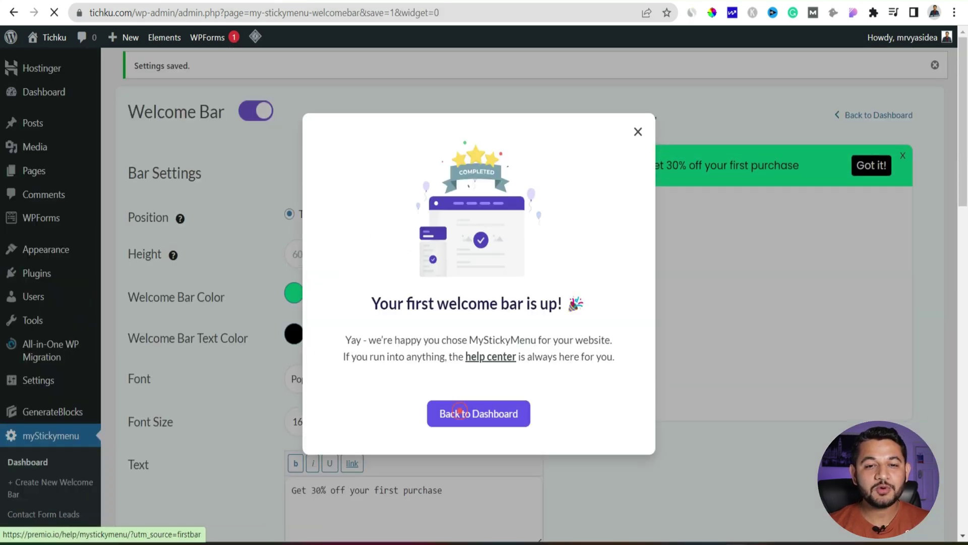
pyautogui.click(478, 414)
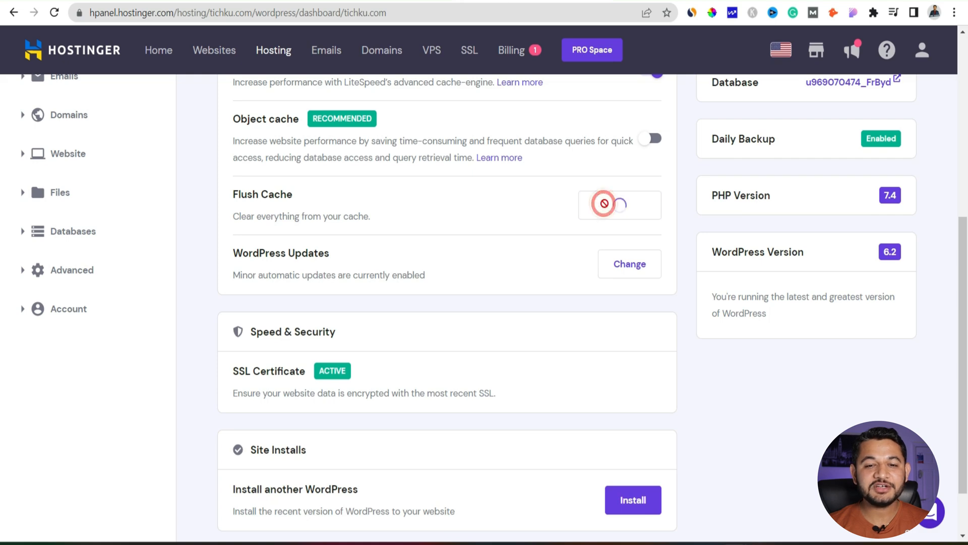